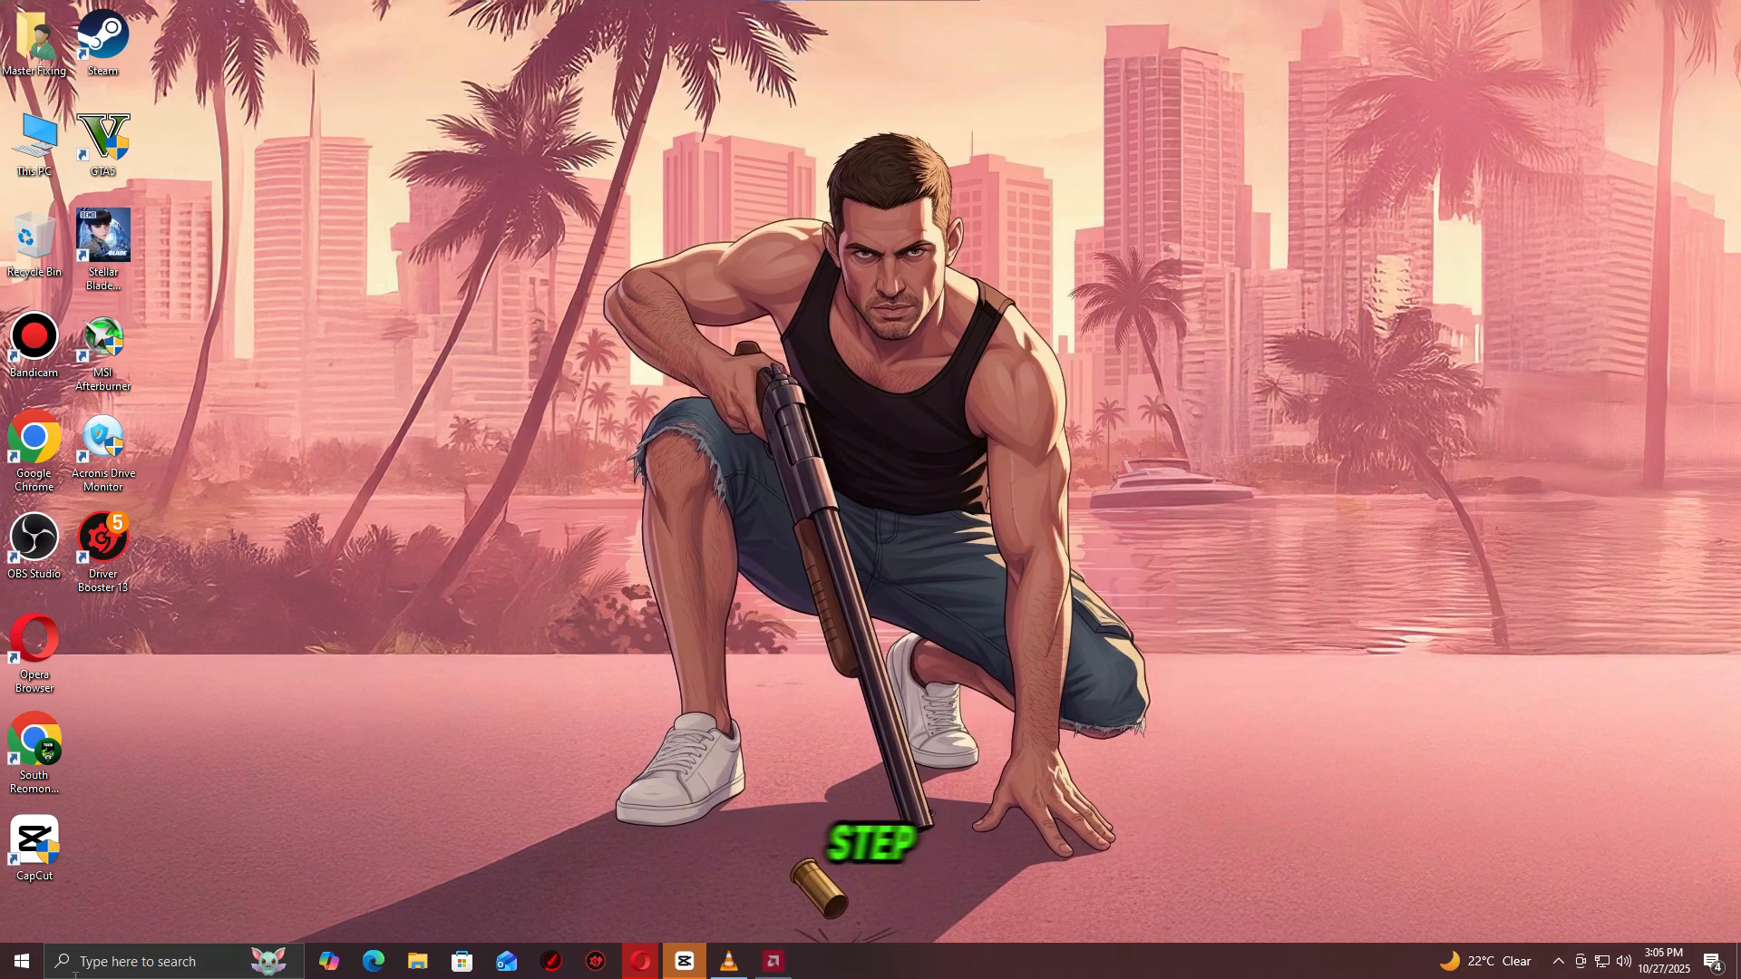
Step: Search 'dev' in Start and expand Display adapters in Device Manager
type("dev")
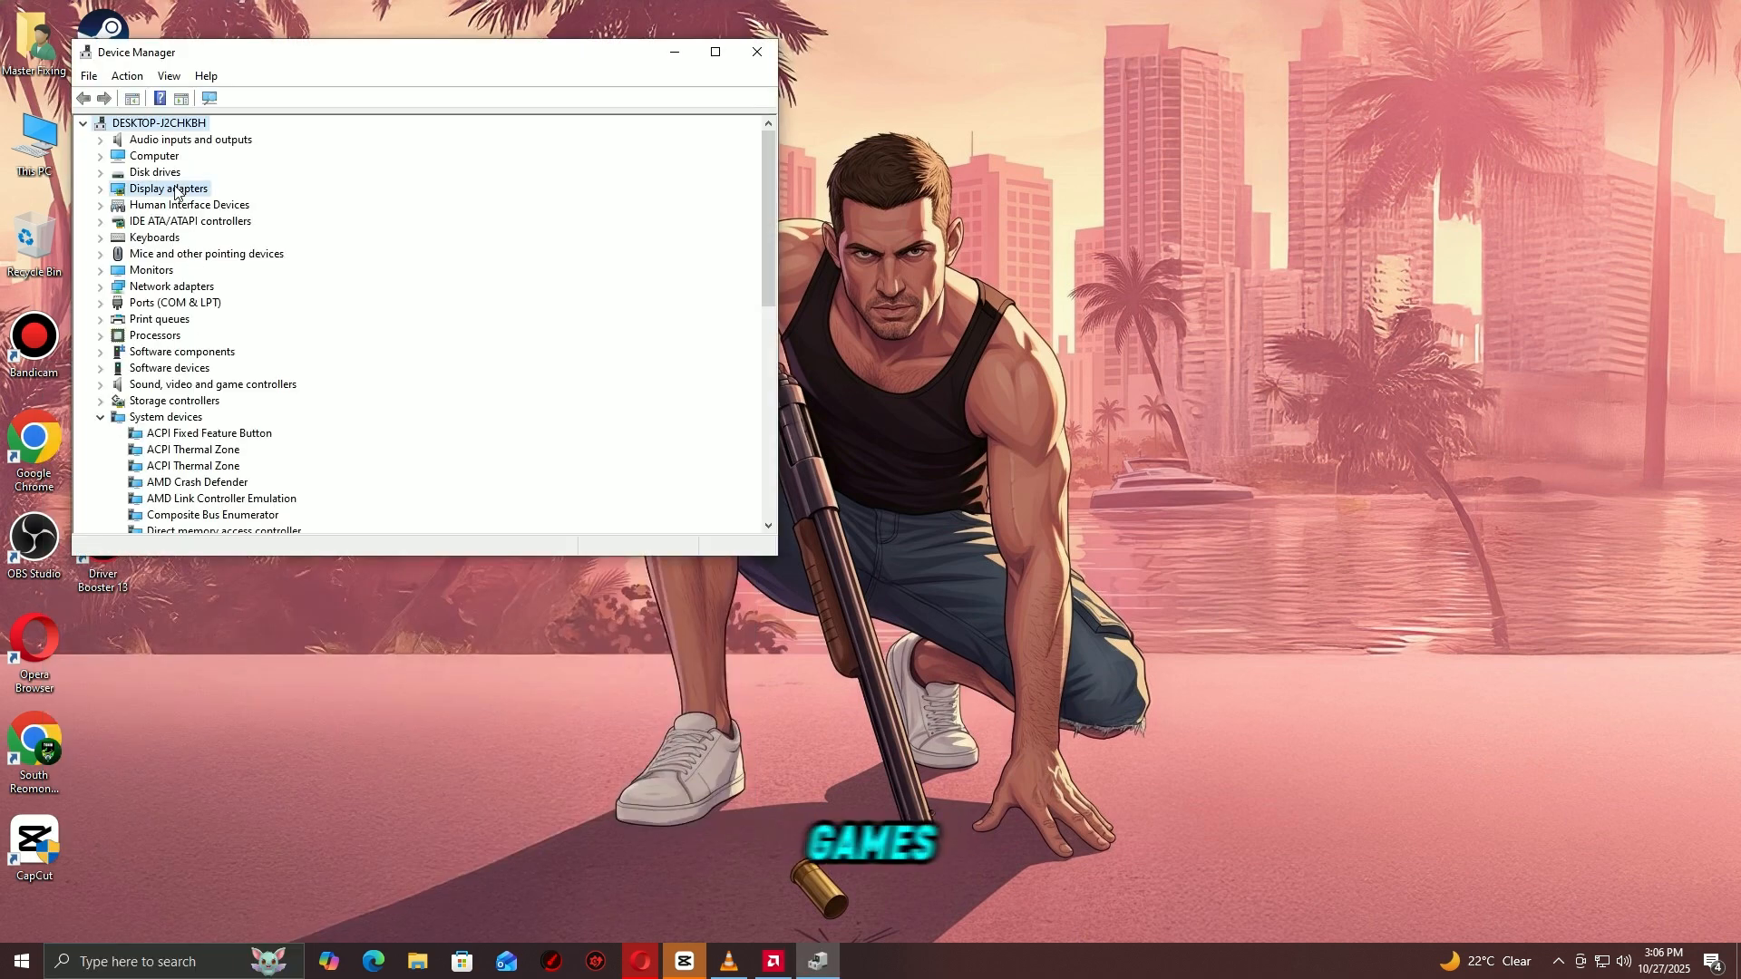
left_click(100, 188)
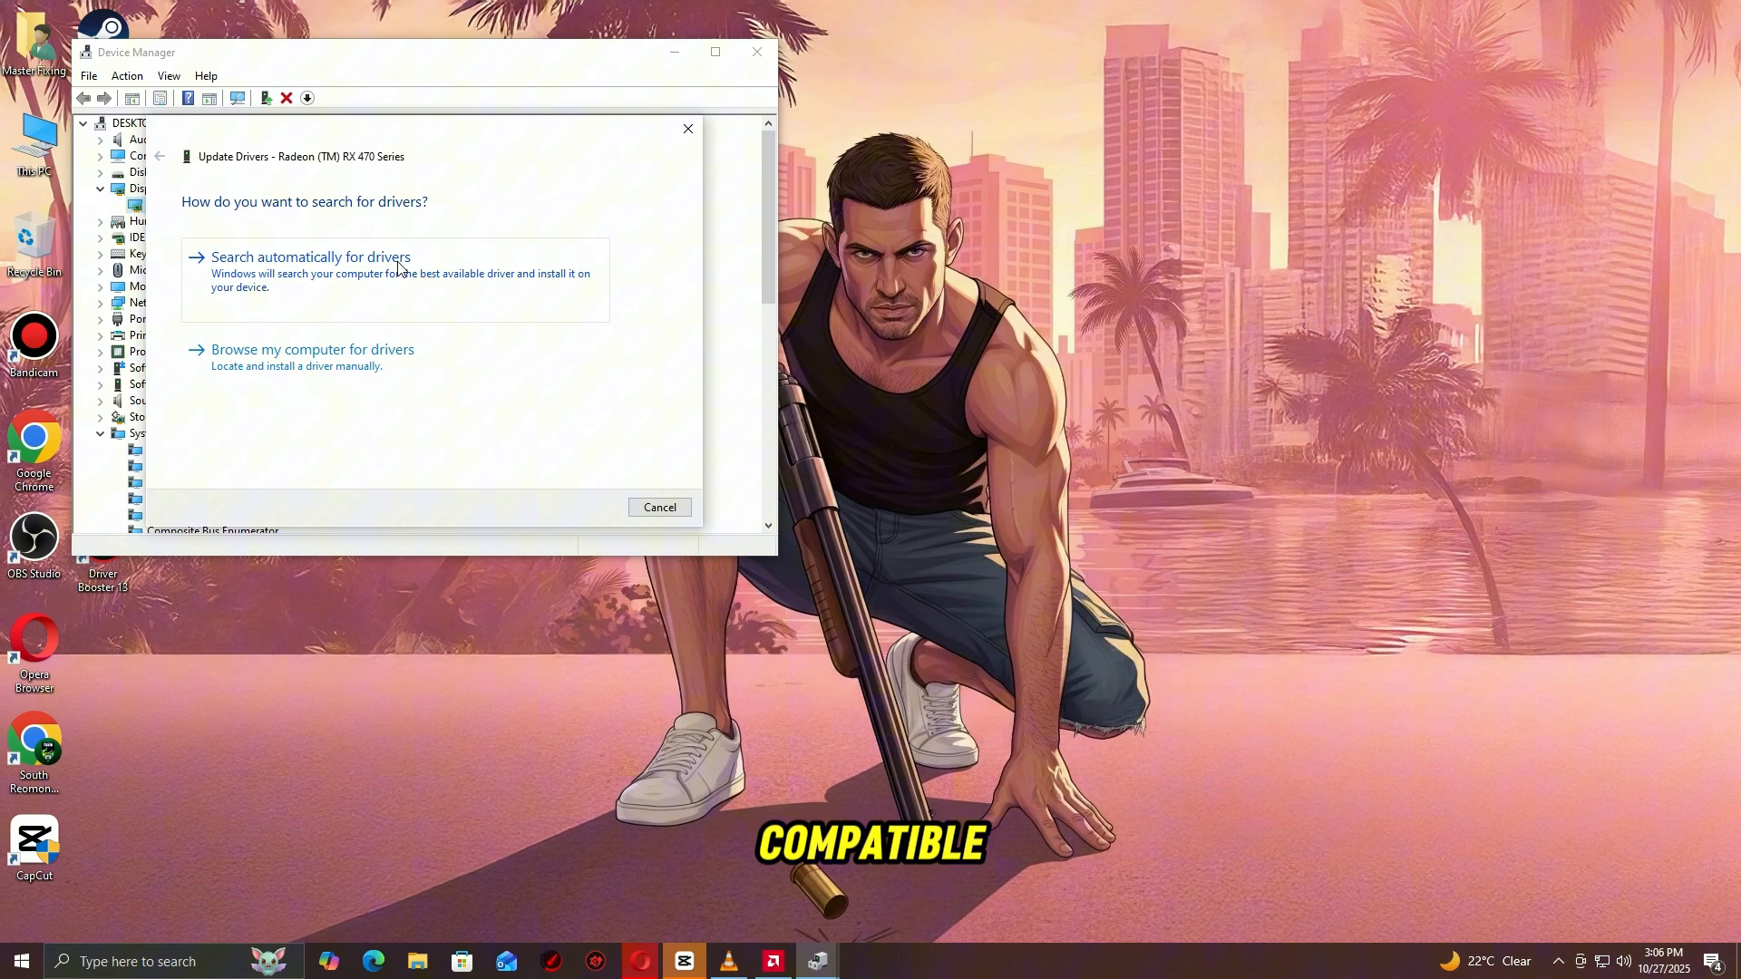
mouse_move(300, 291)
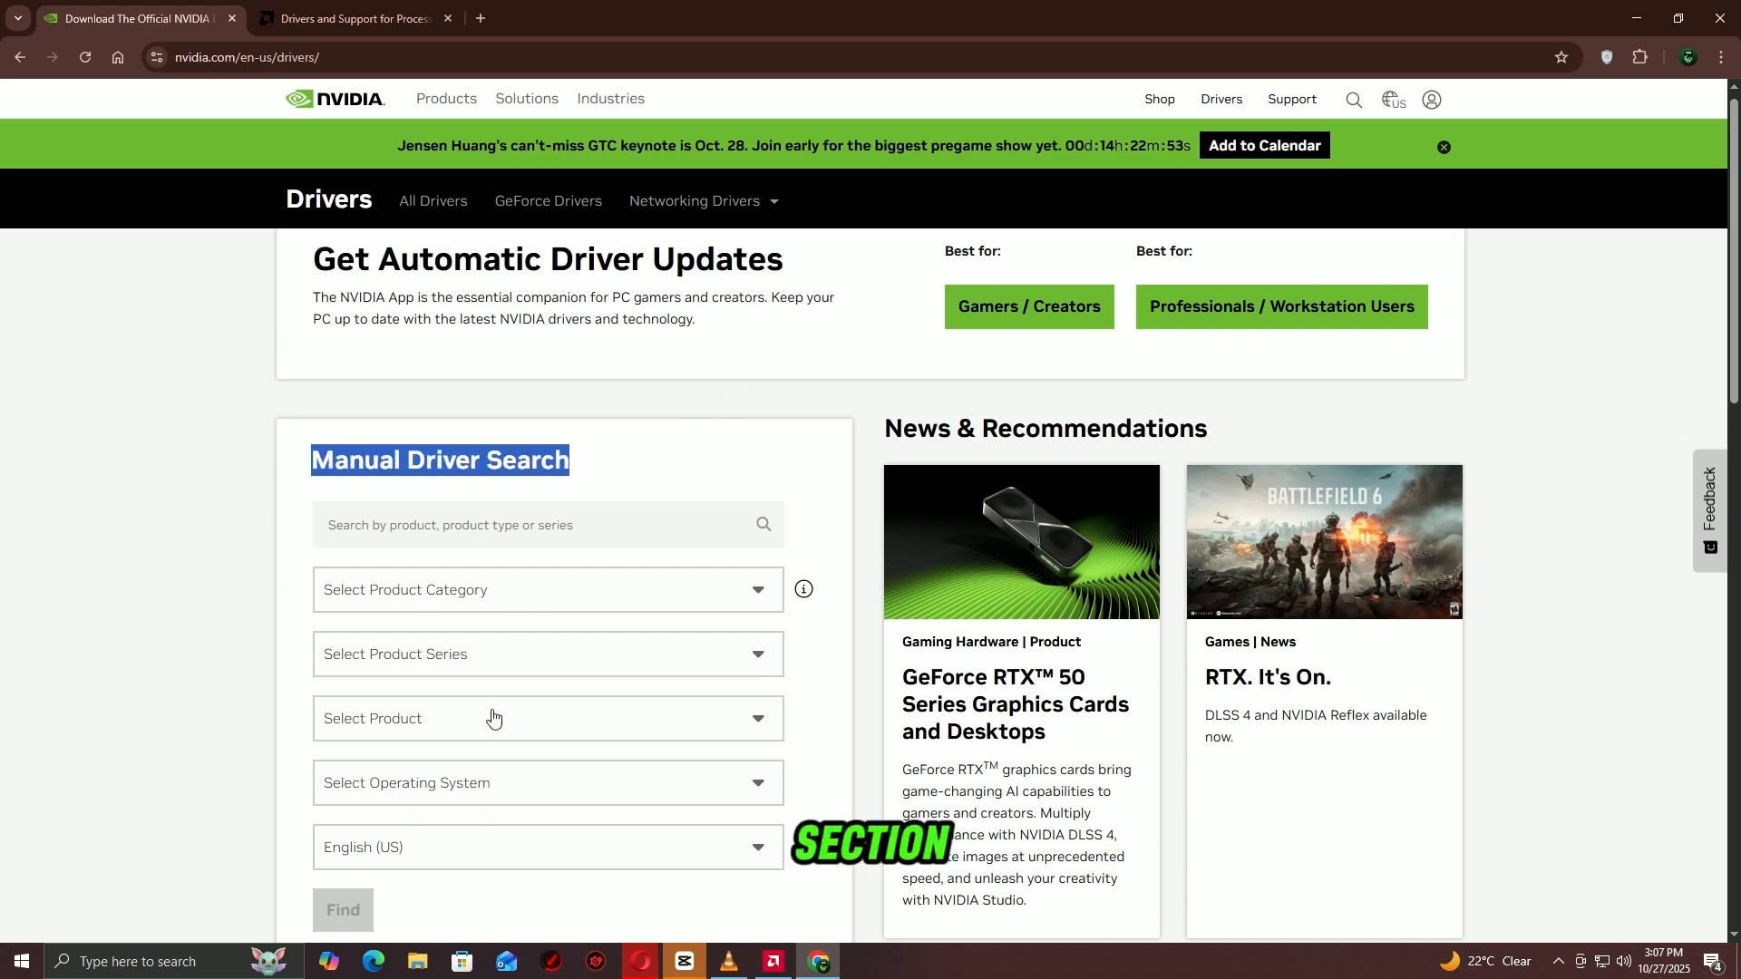
mouse_move(402, 701)
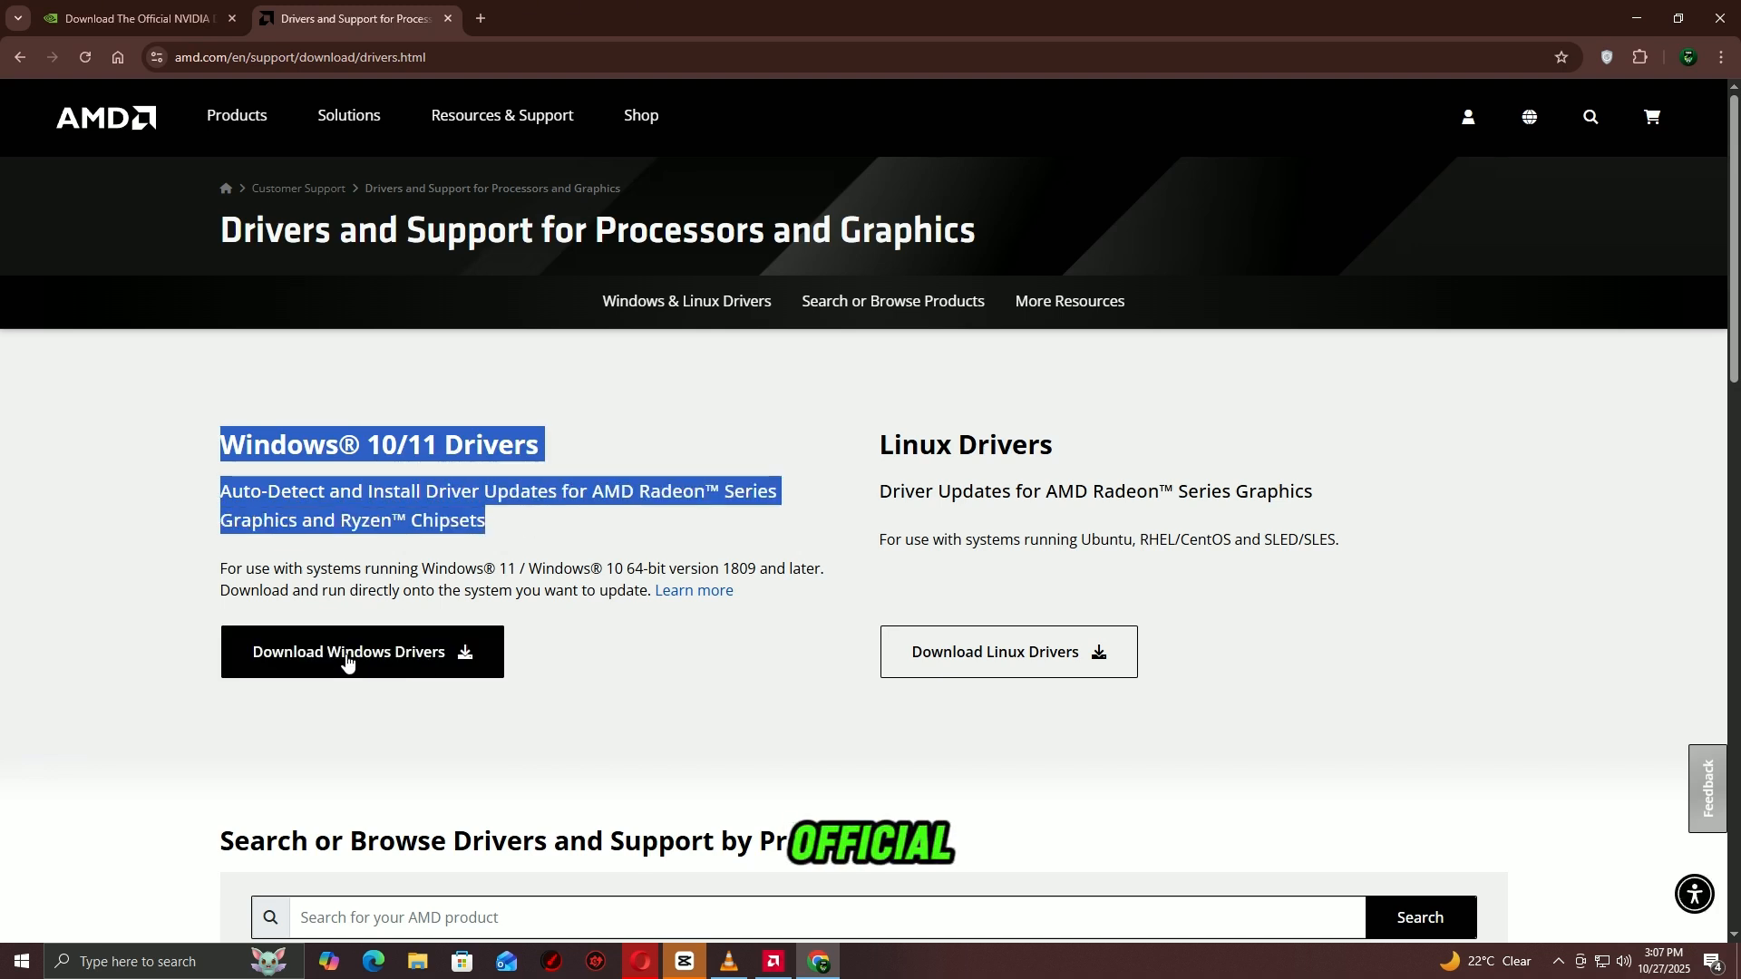
mouse_move(405, 677)
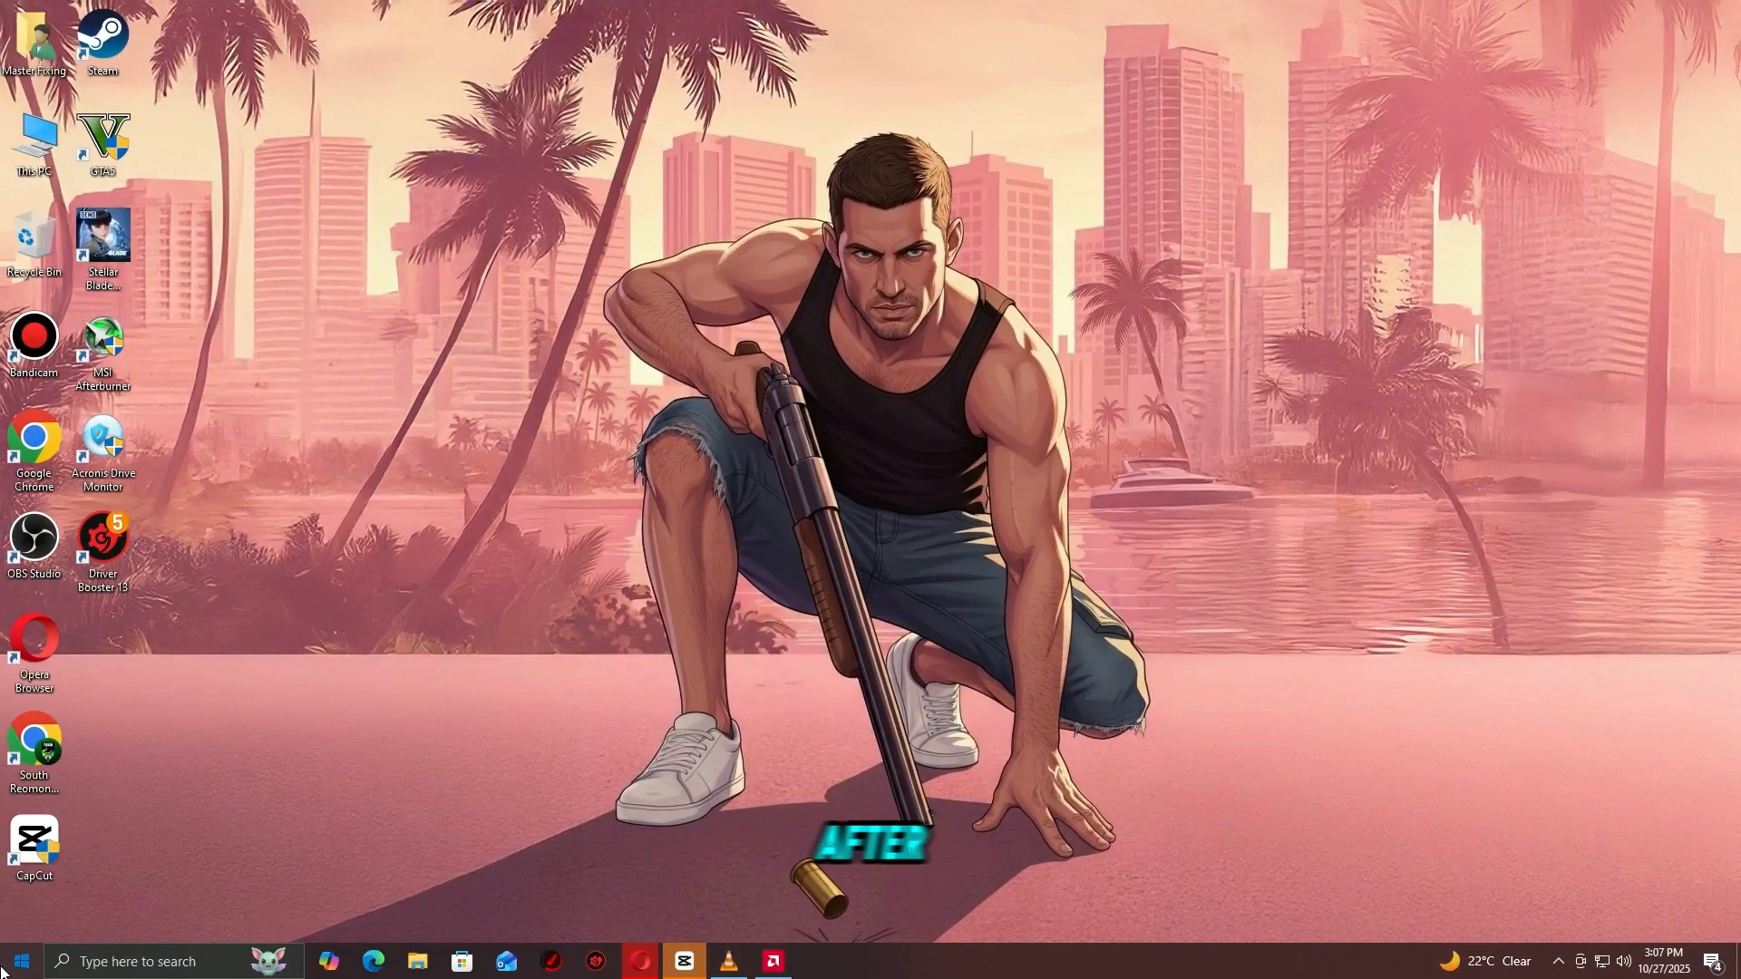
Step: Open Stellar Blade Demo's Installed Files in the Steam library and verify the demo files
left_click(19, 961)
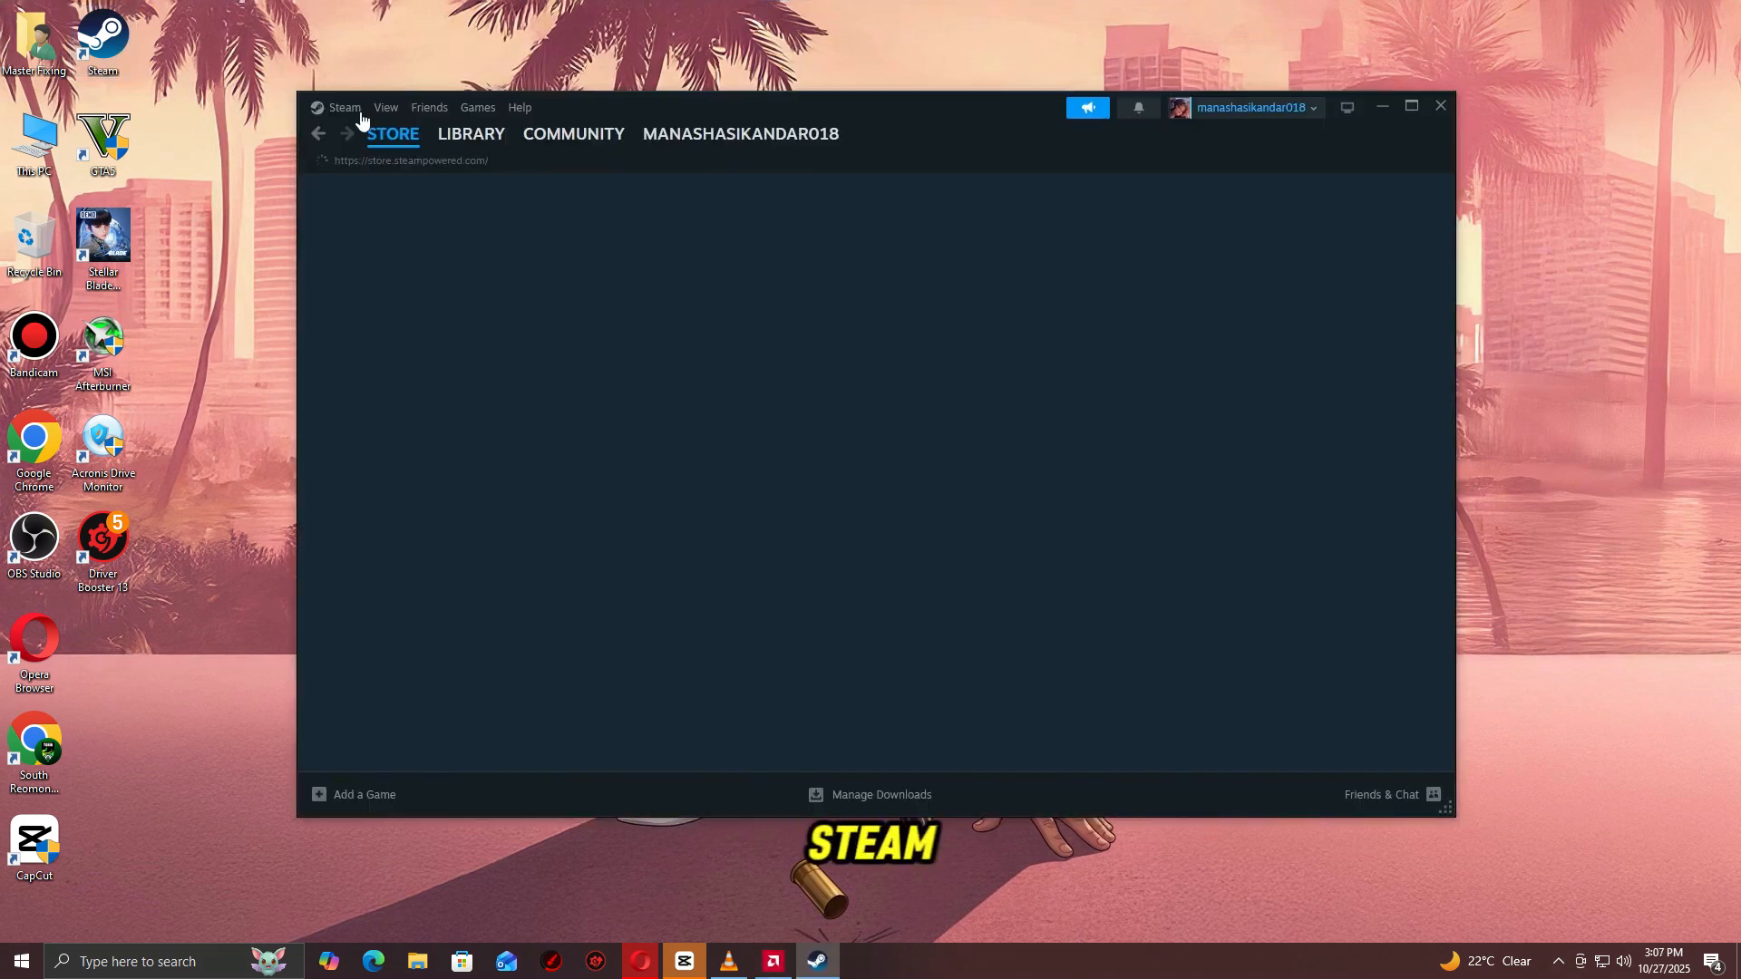
left_click(470, 133)
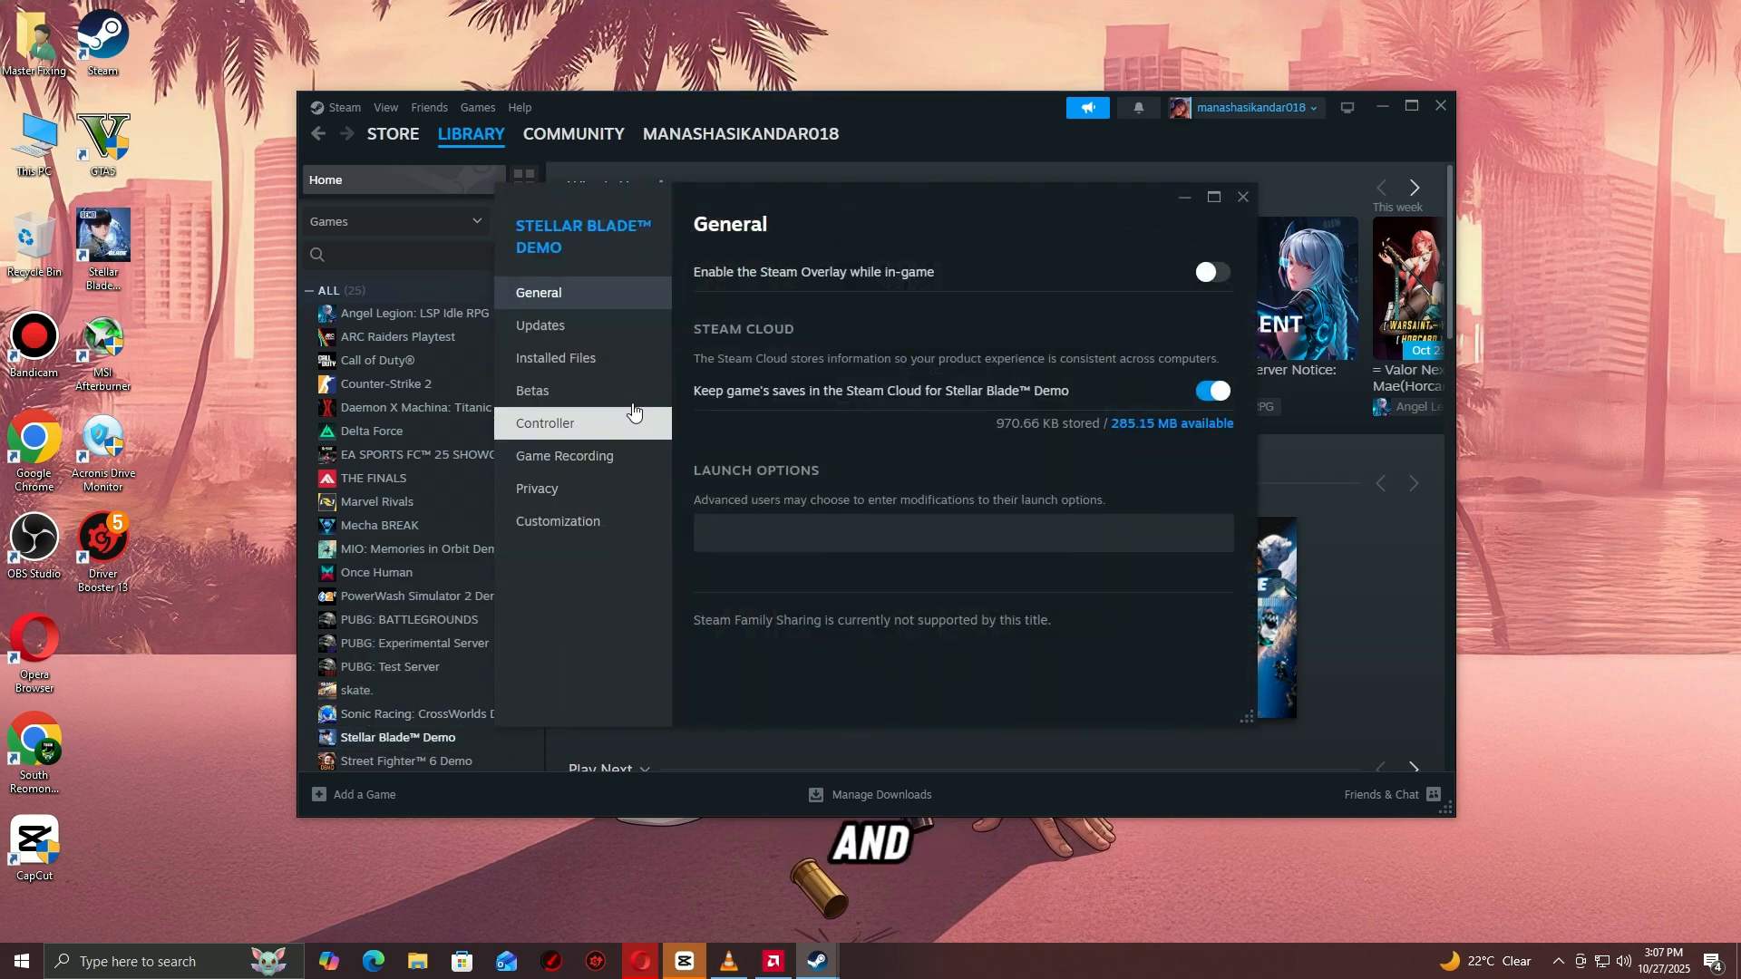
left_click(555, 357)
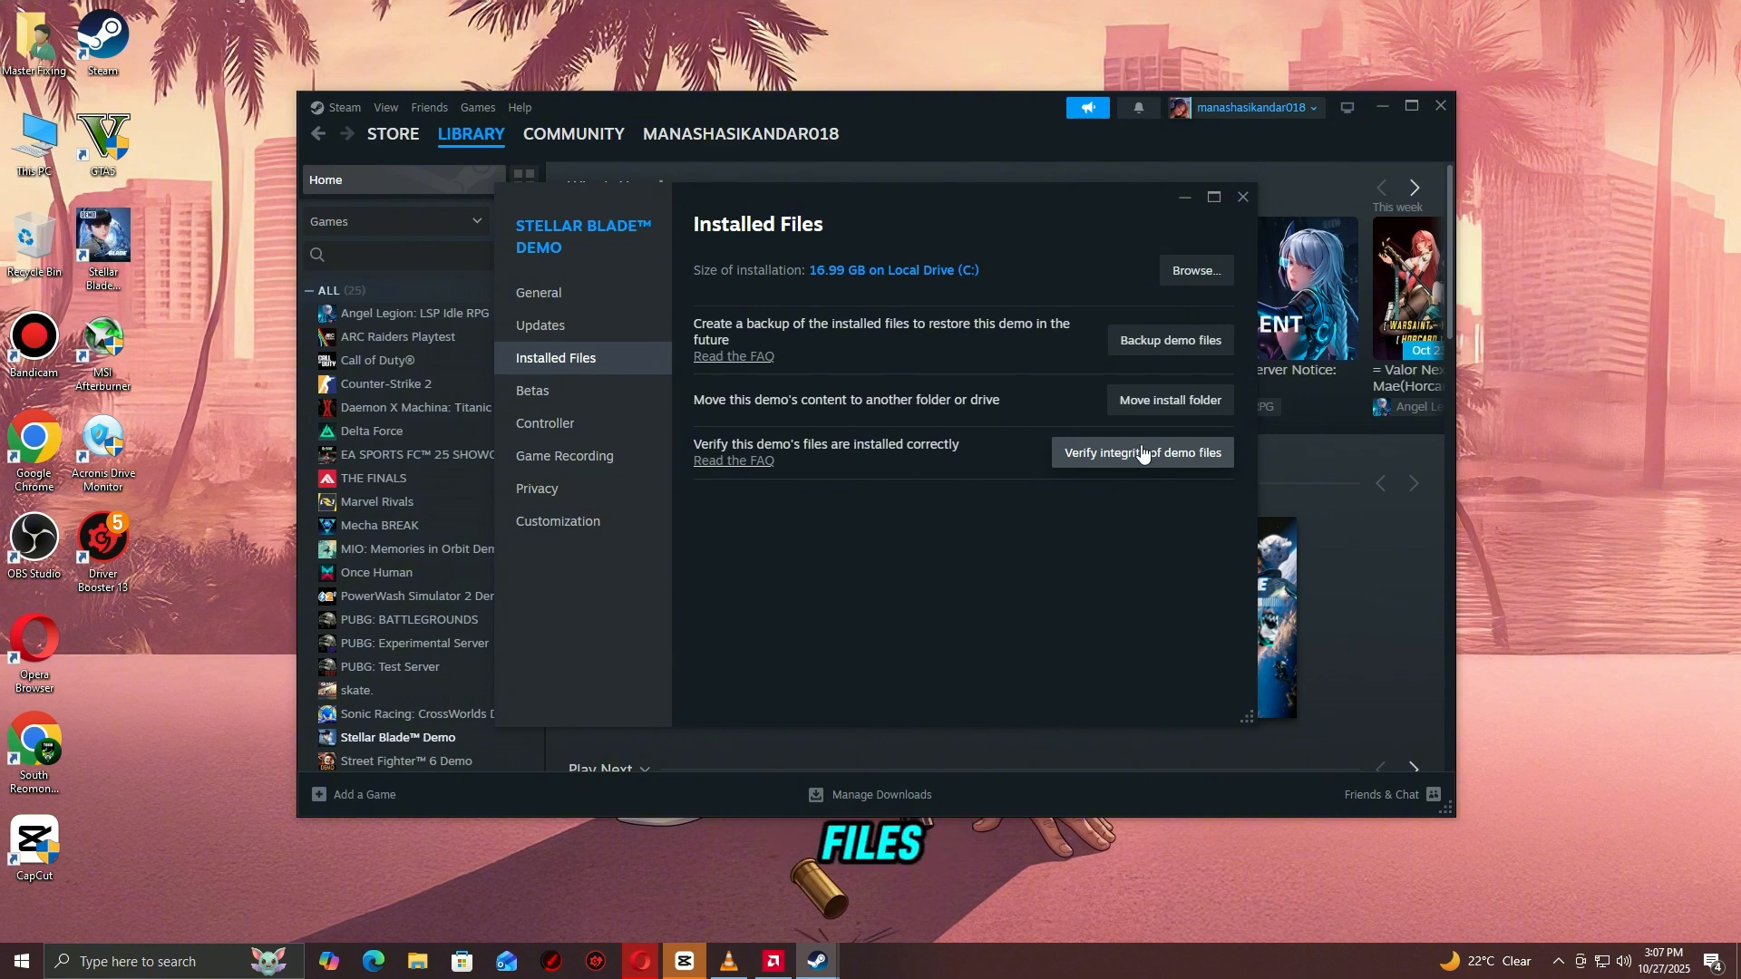
mouse_move(1186, 471)
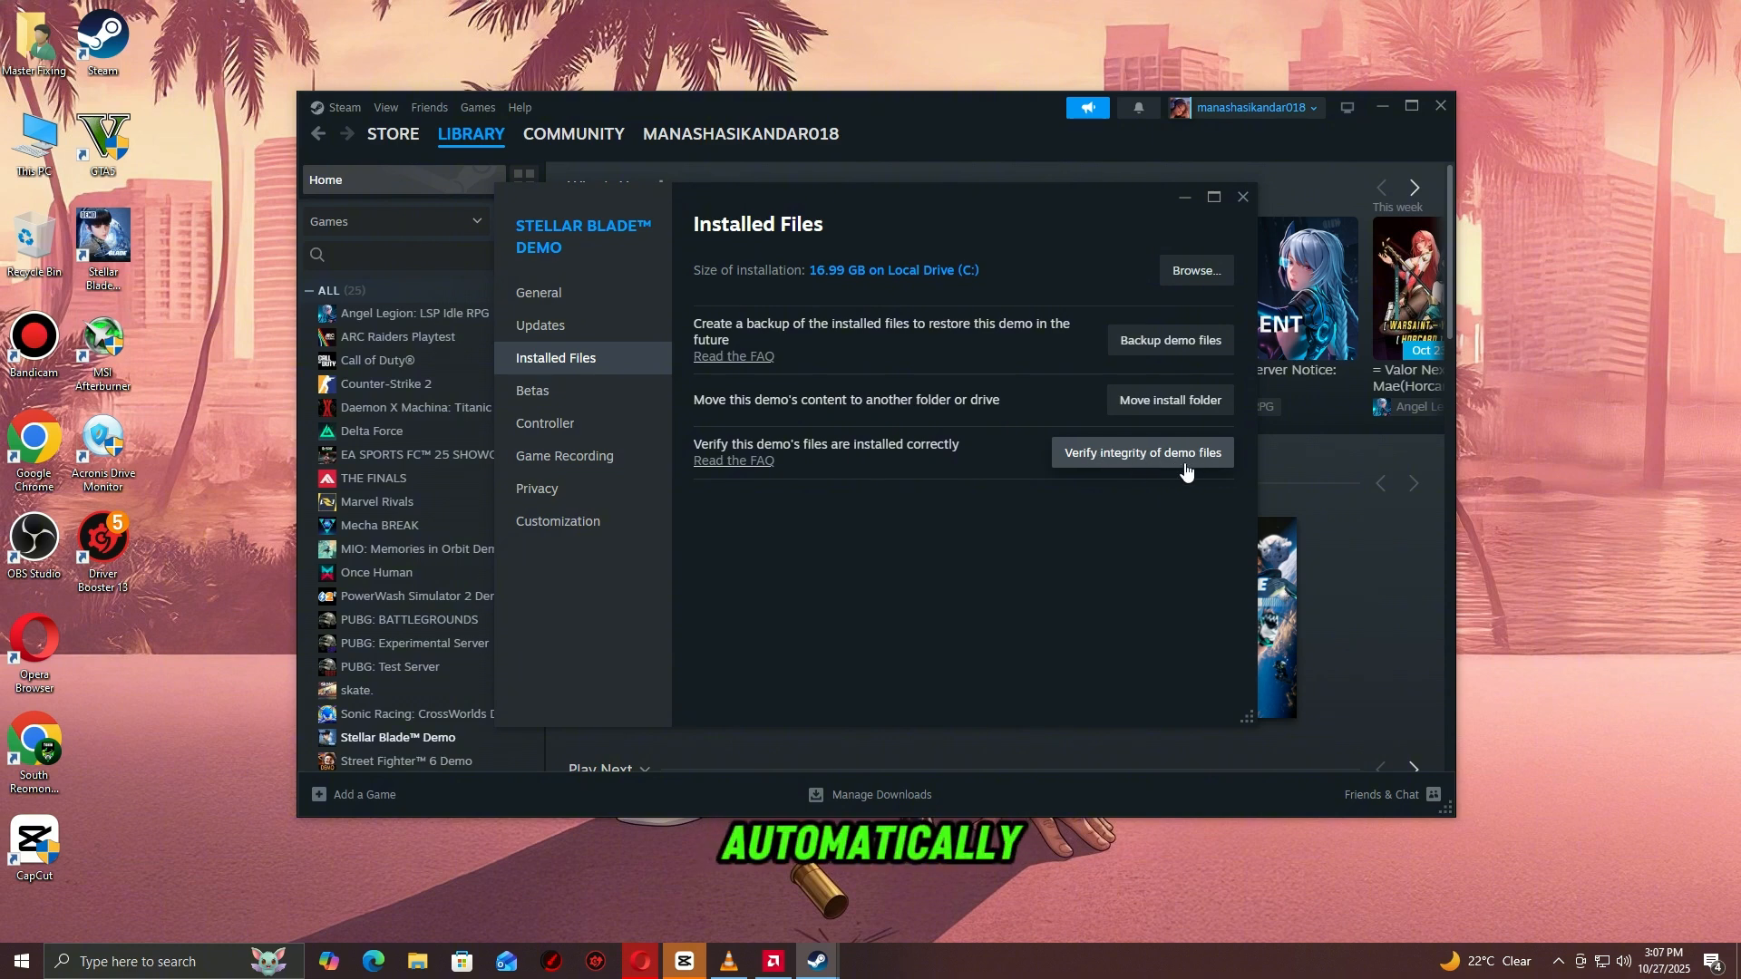
mouse_move(1114, 464)
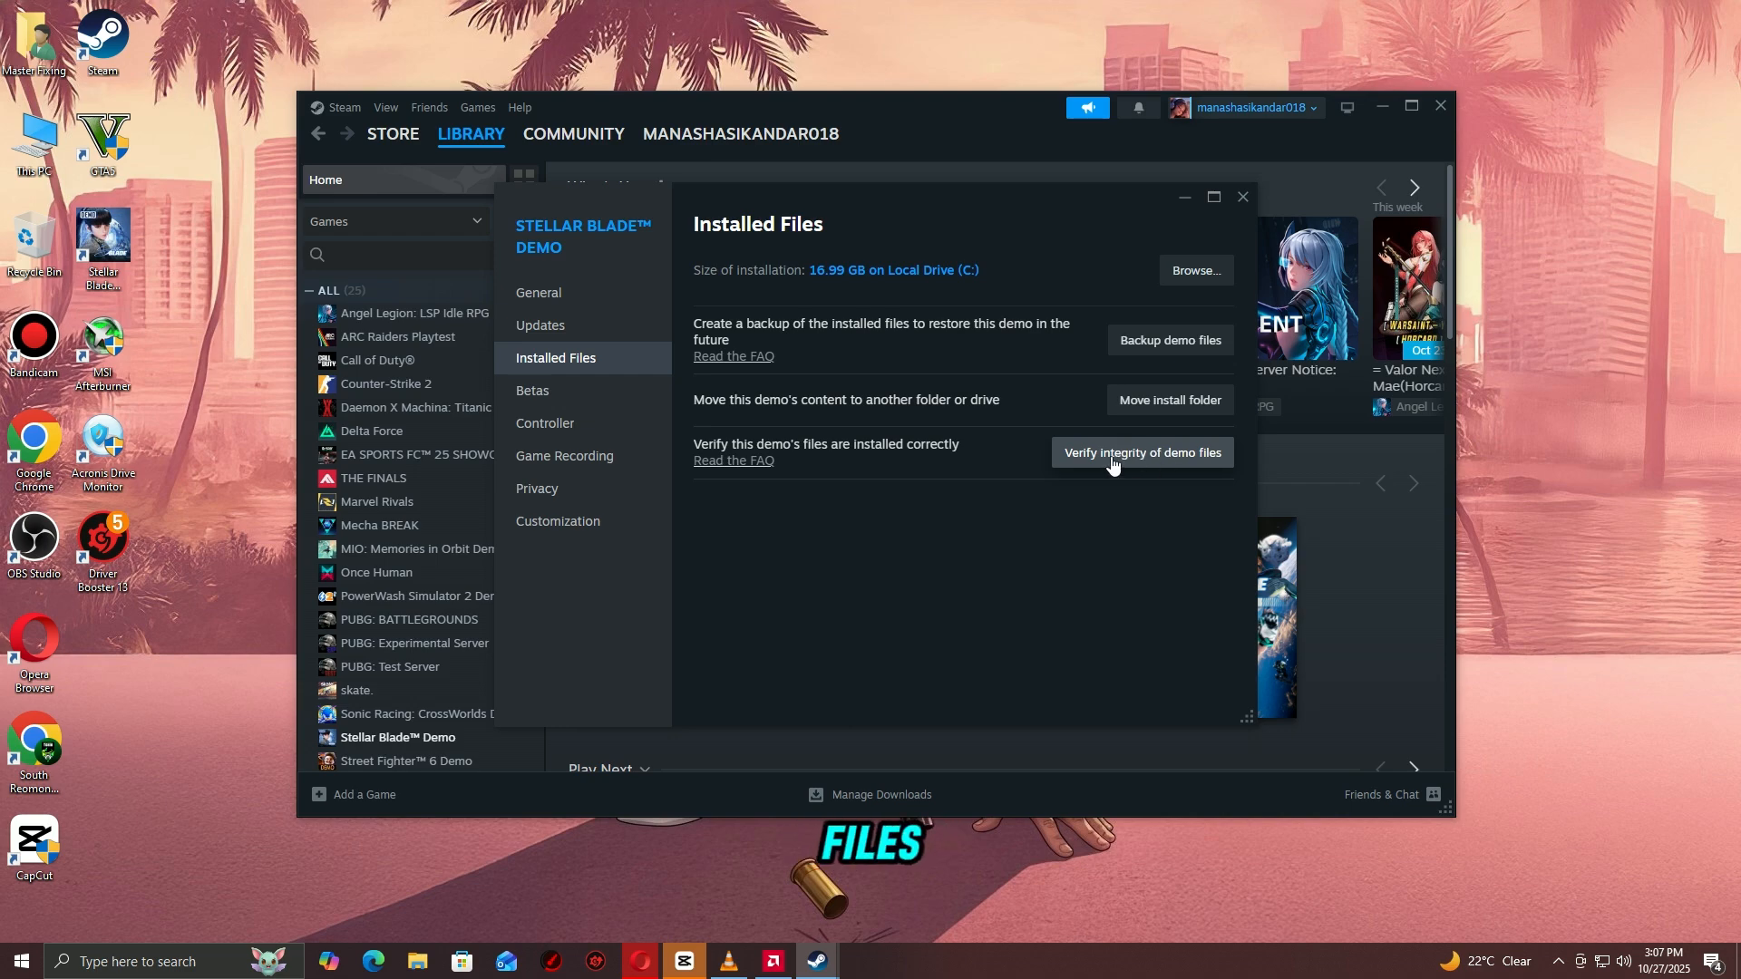
left_click(19, 960)
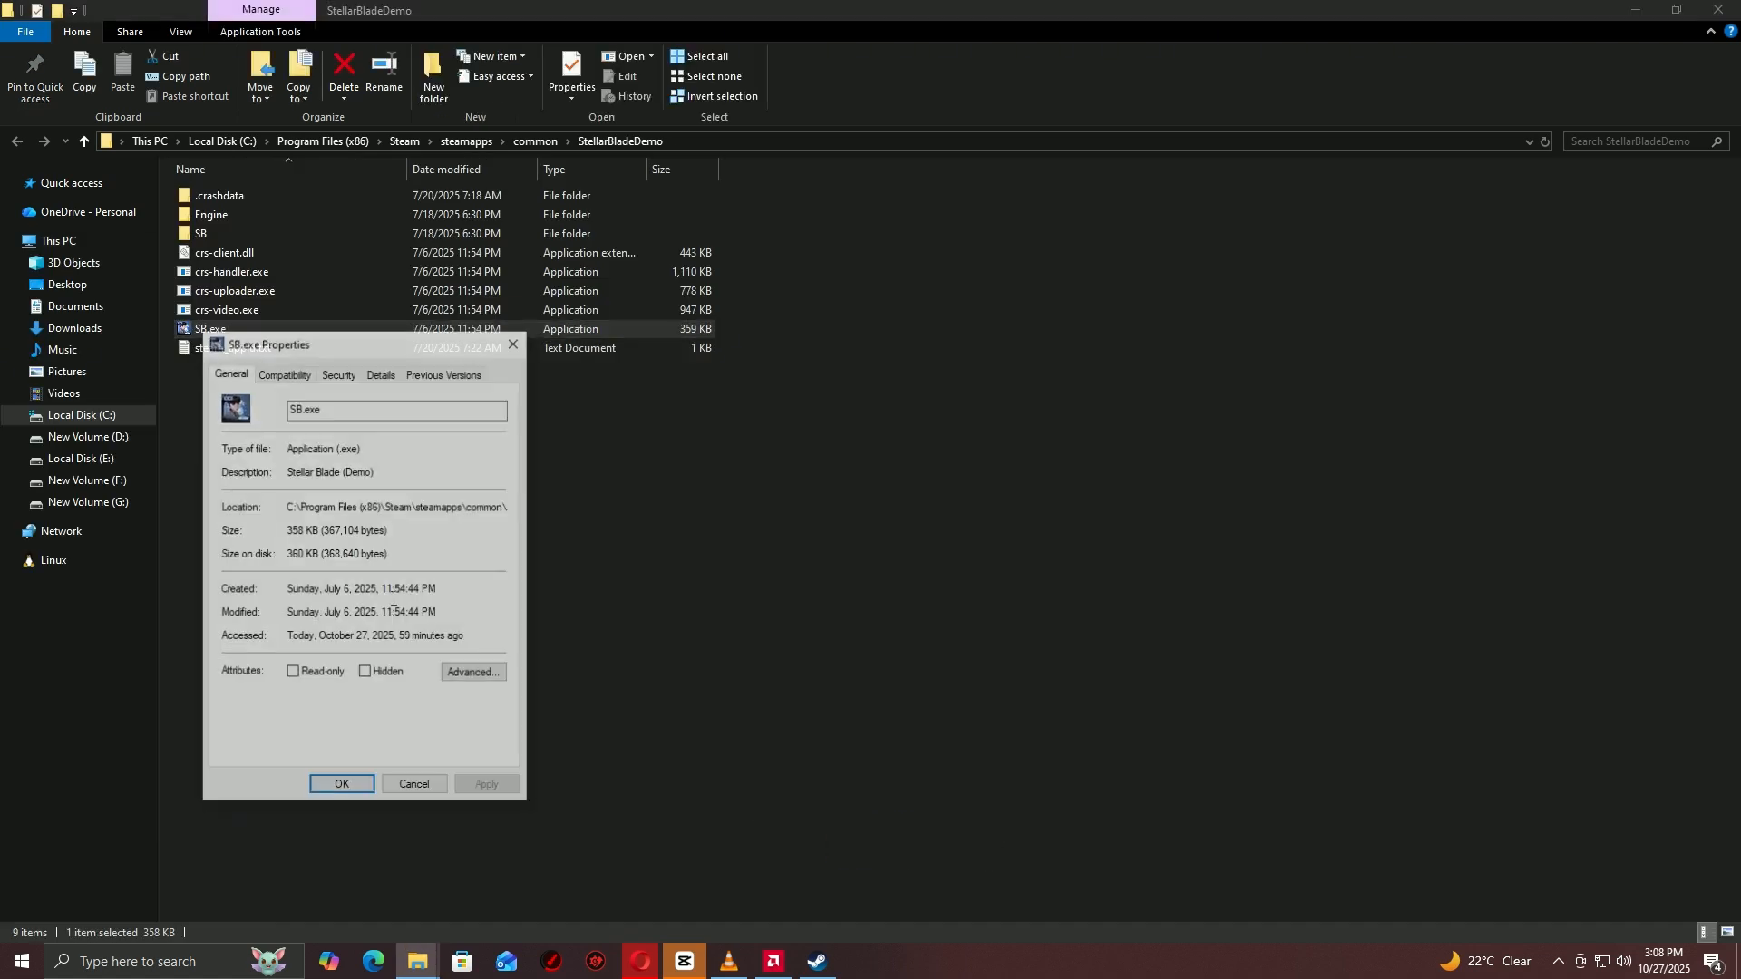
Step: Enable 'Run this program as an administrator' on SB.exe's Compatibility tab and confirm
left_click(283, 372)
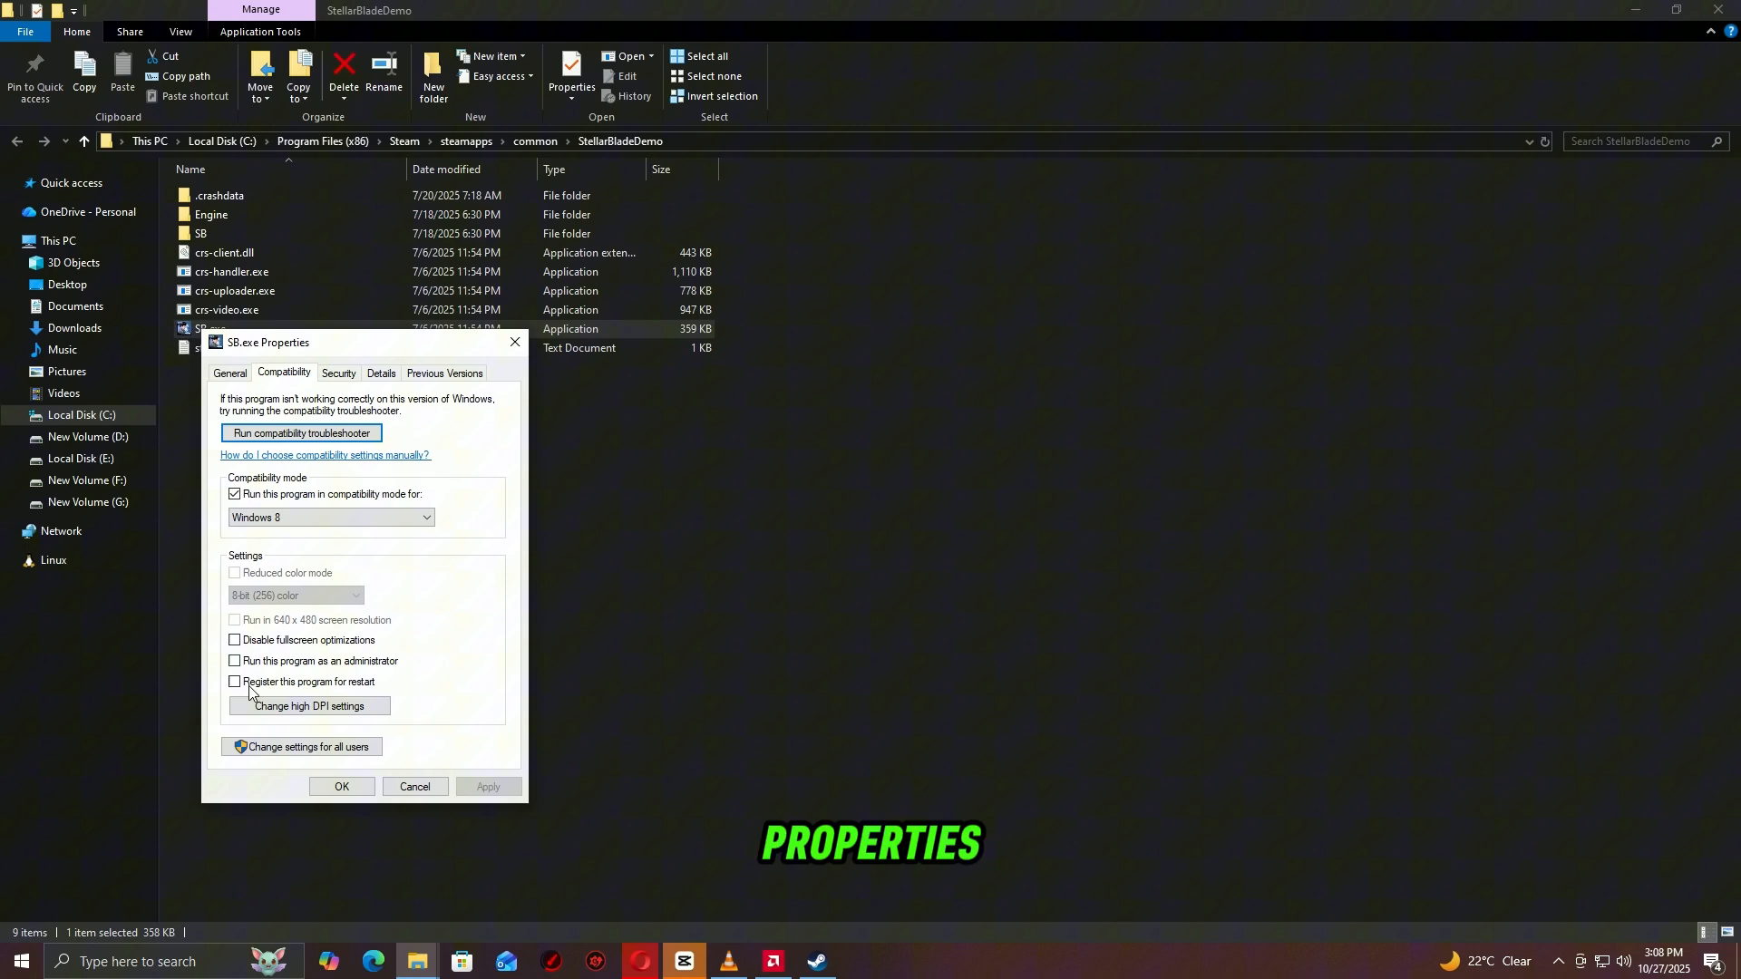
left_click(234, 661)
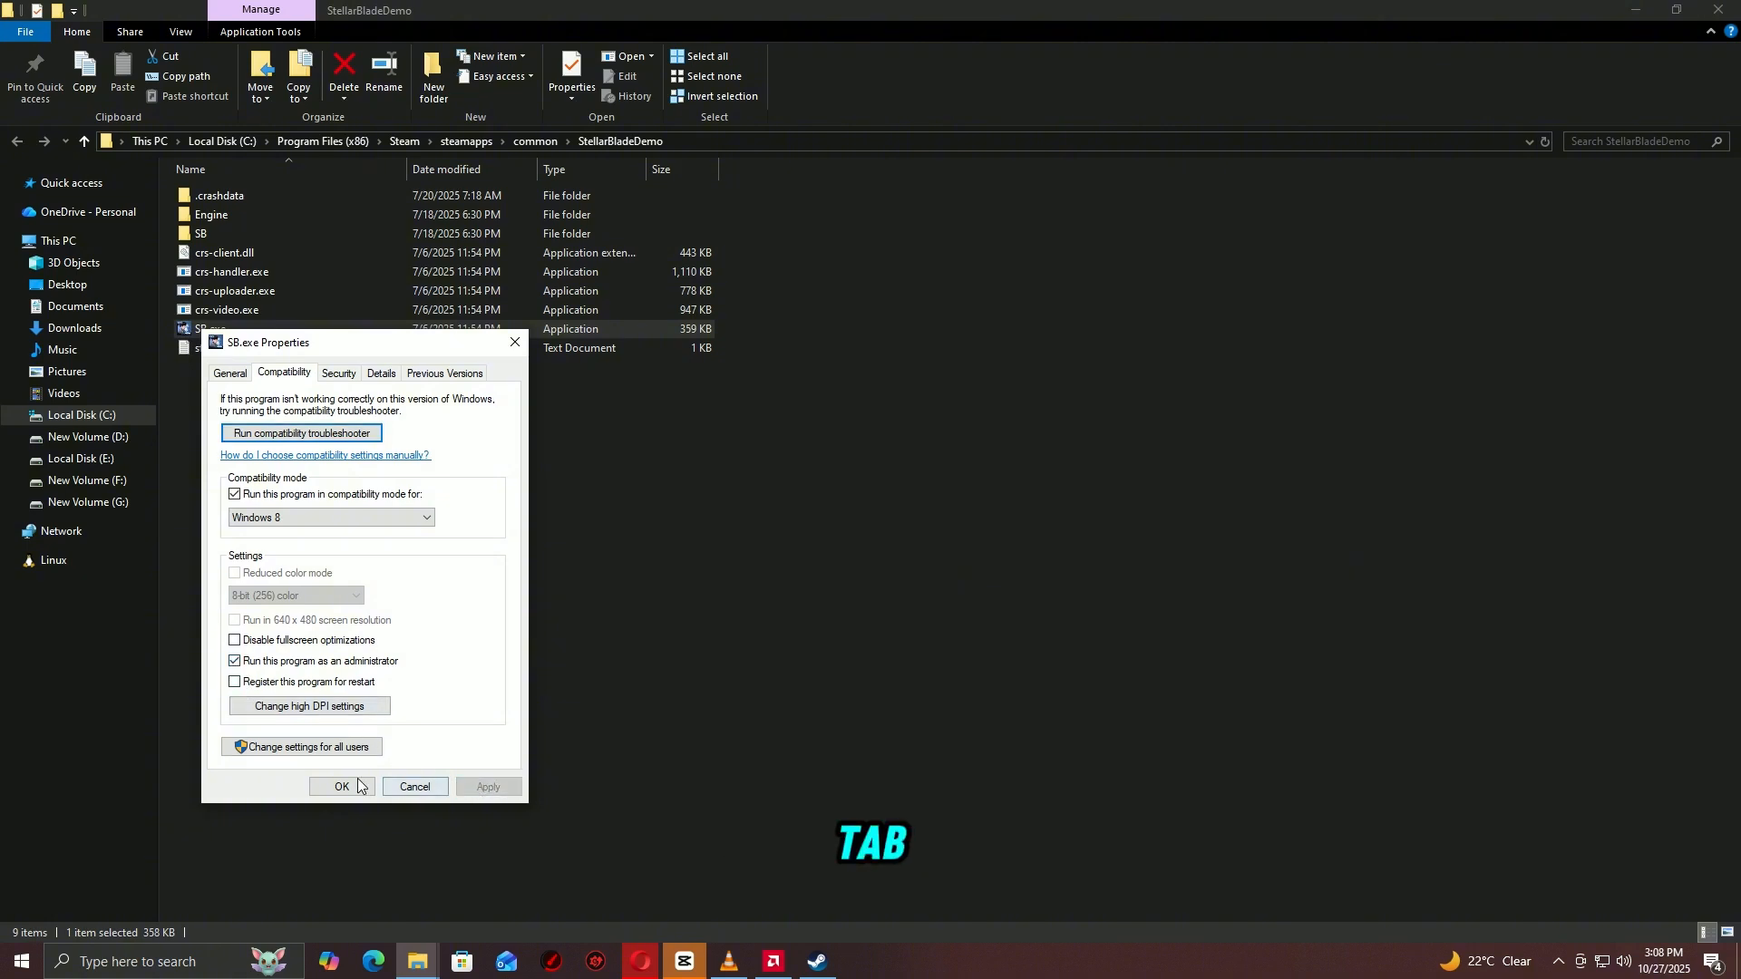
left_click(341, 786)
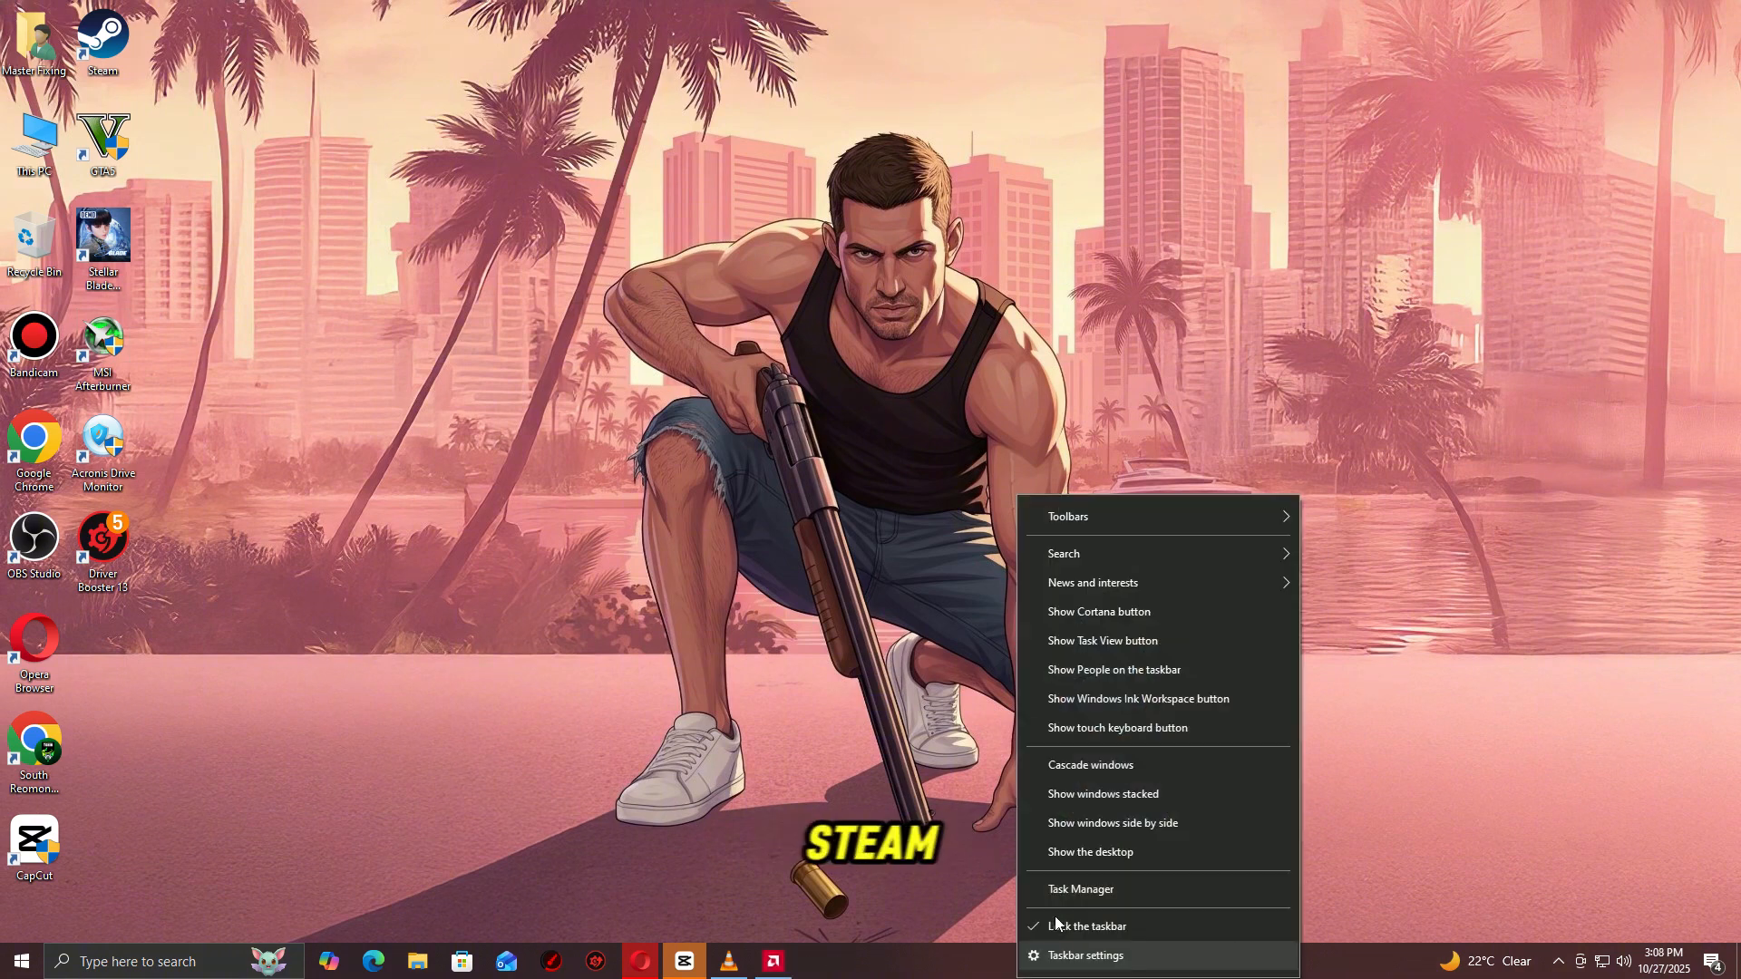
Step: Open Task Manager and end the VLC media player process
left_click(1079, 888)
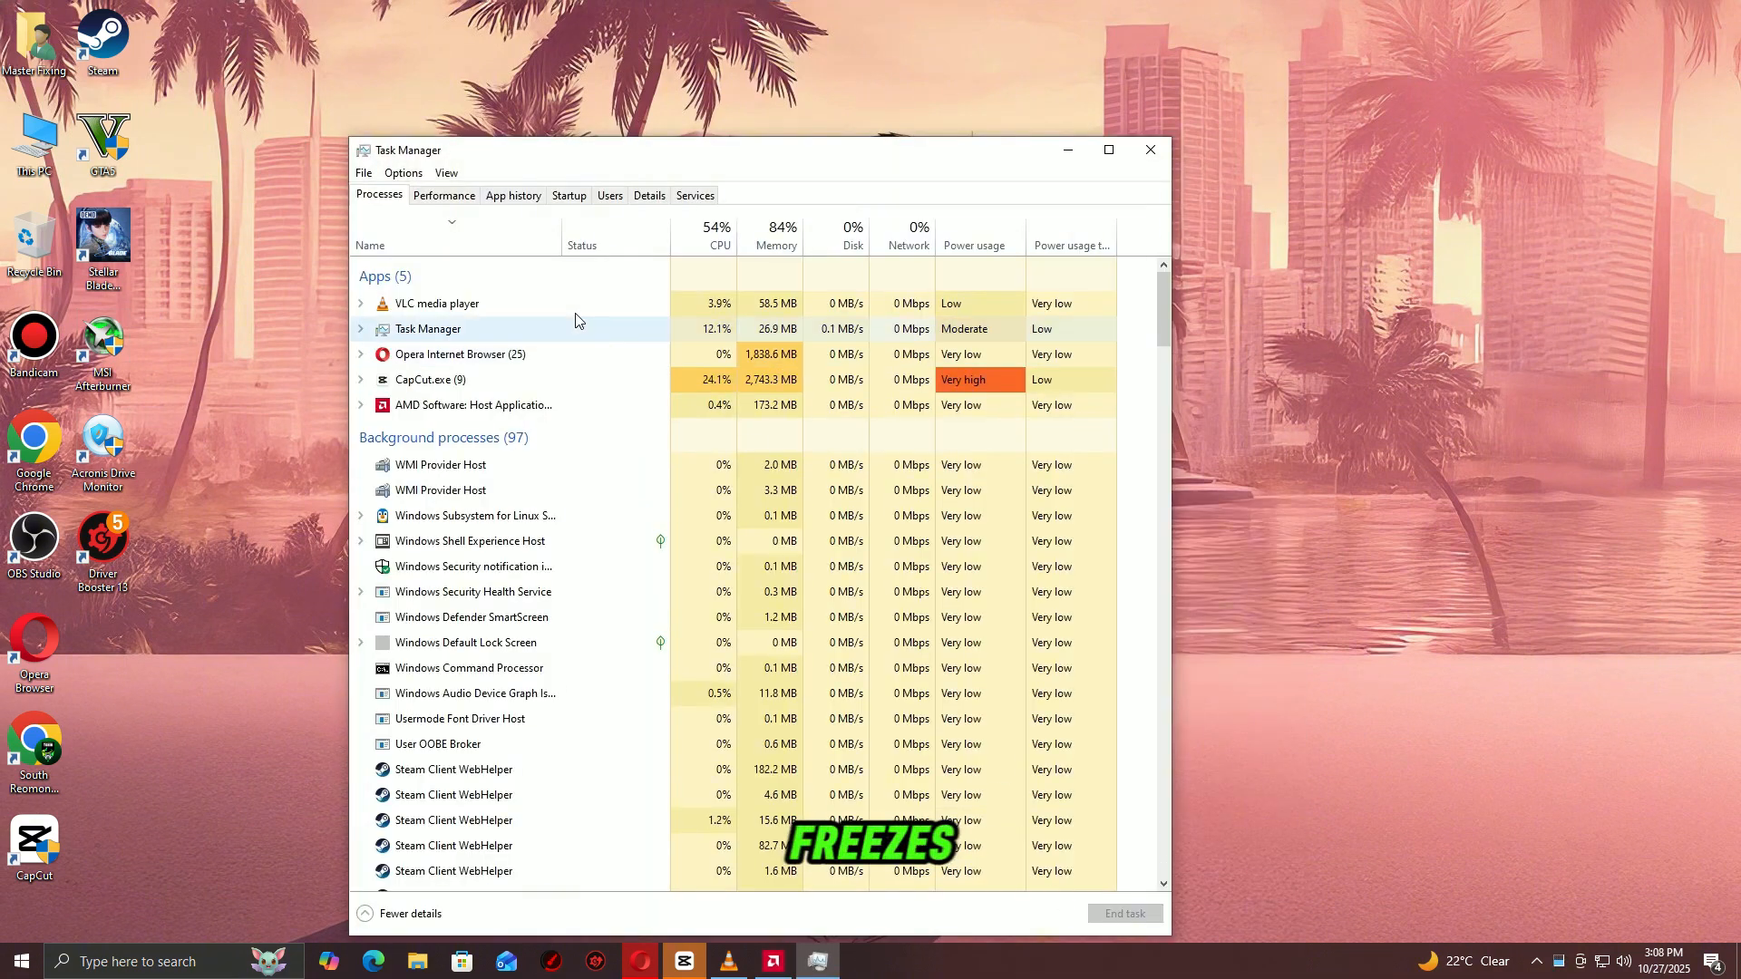
right_click(460, 353)
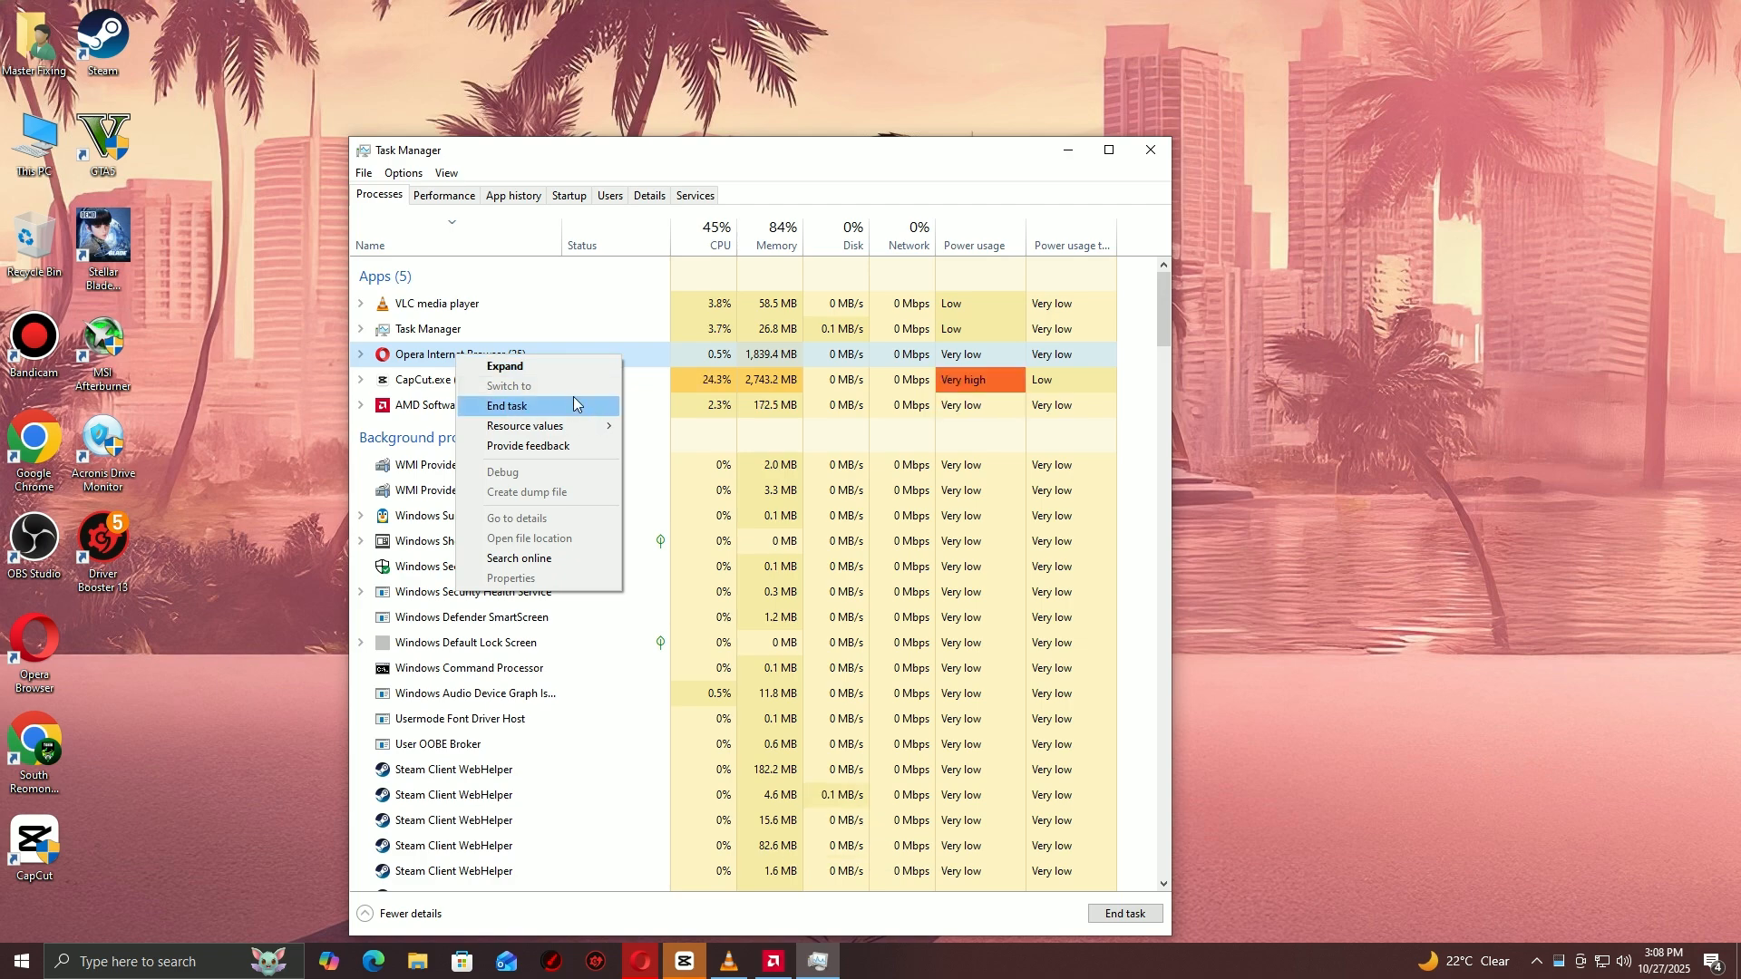
right_click(427, 303)
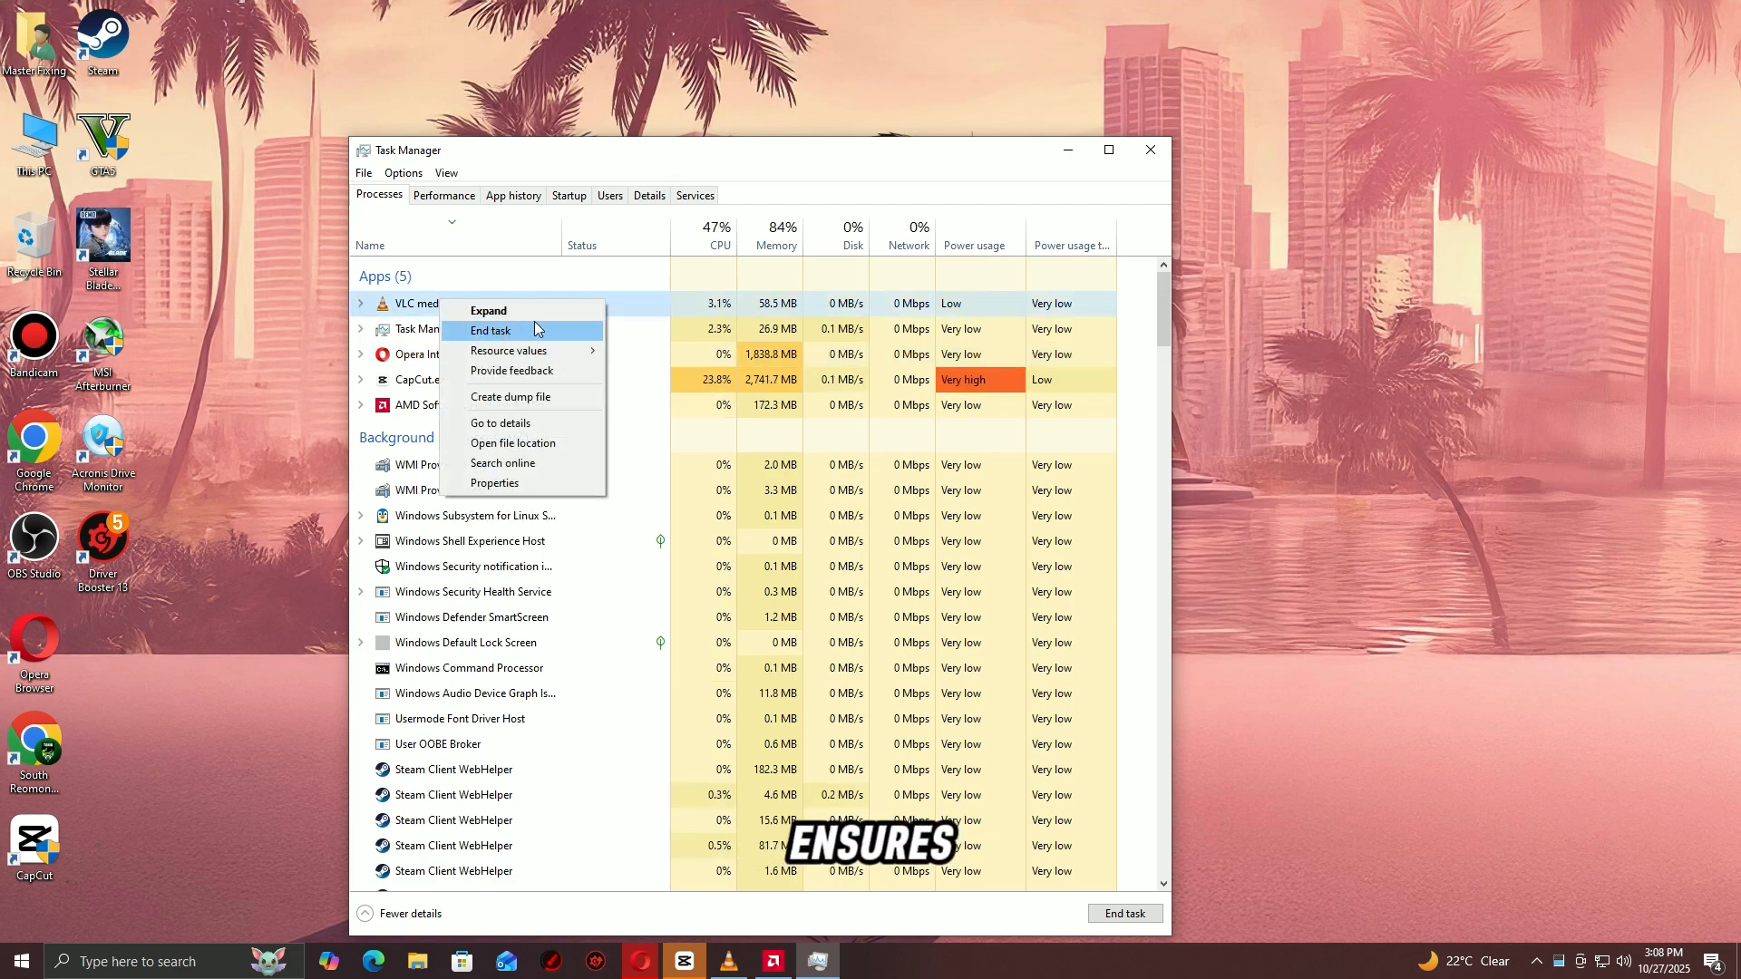
left_click(568, 196)
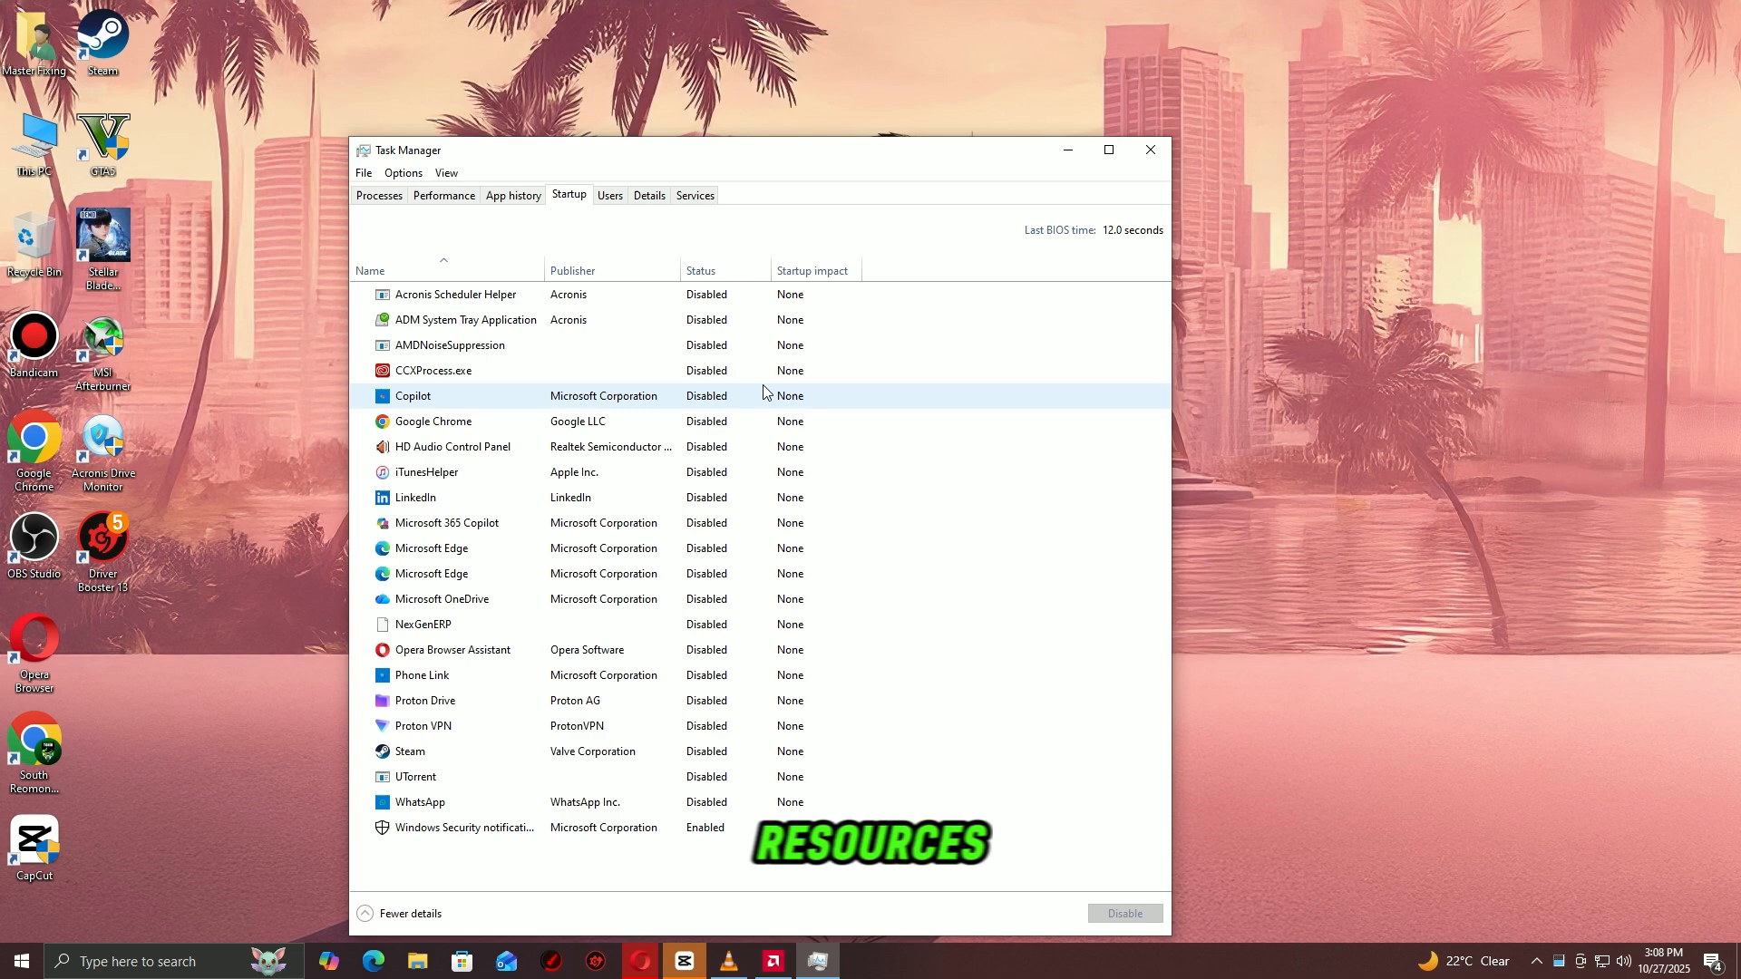
Step: Disable AMDNoiseSuppression in the Startup apps list
left_click(450, 344)
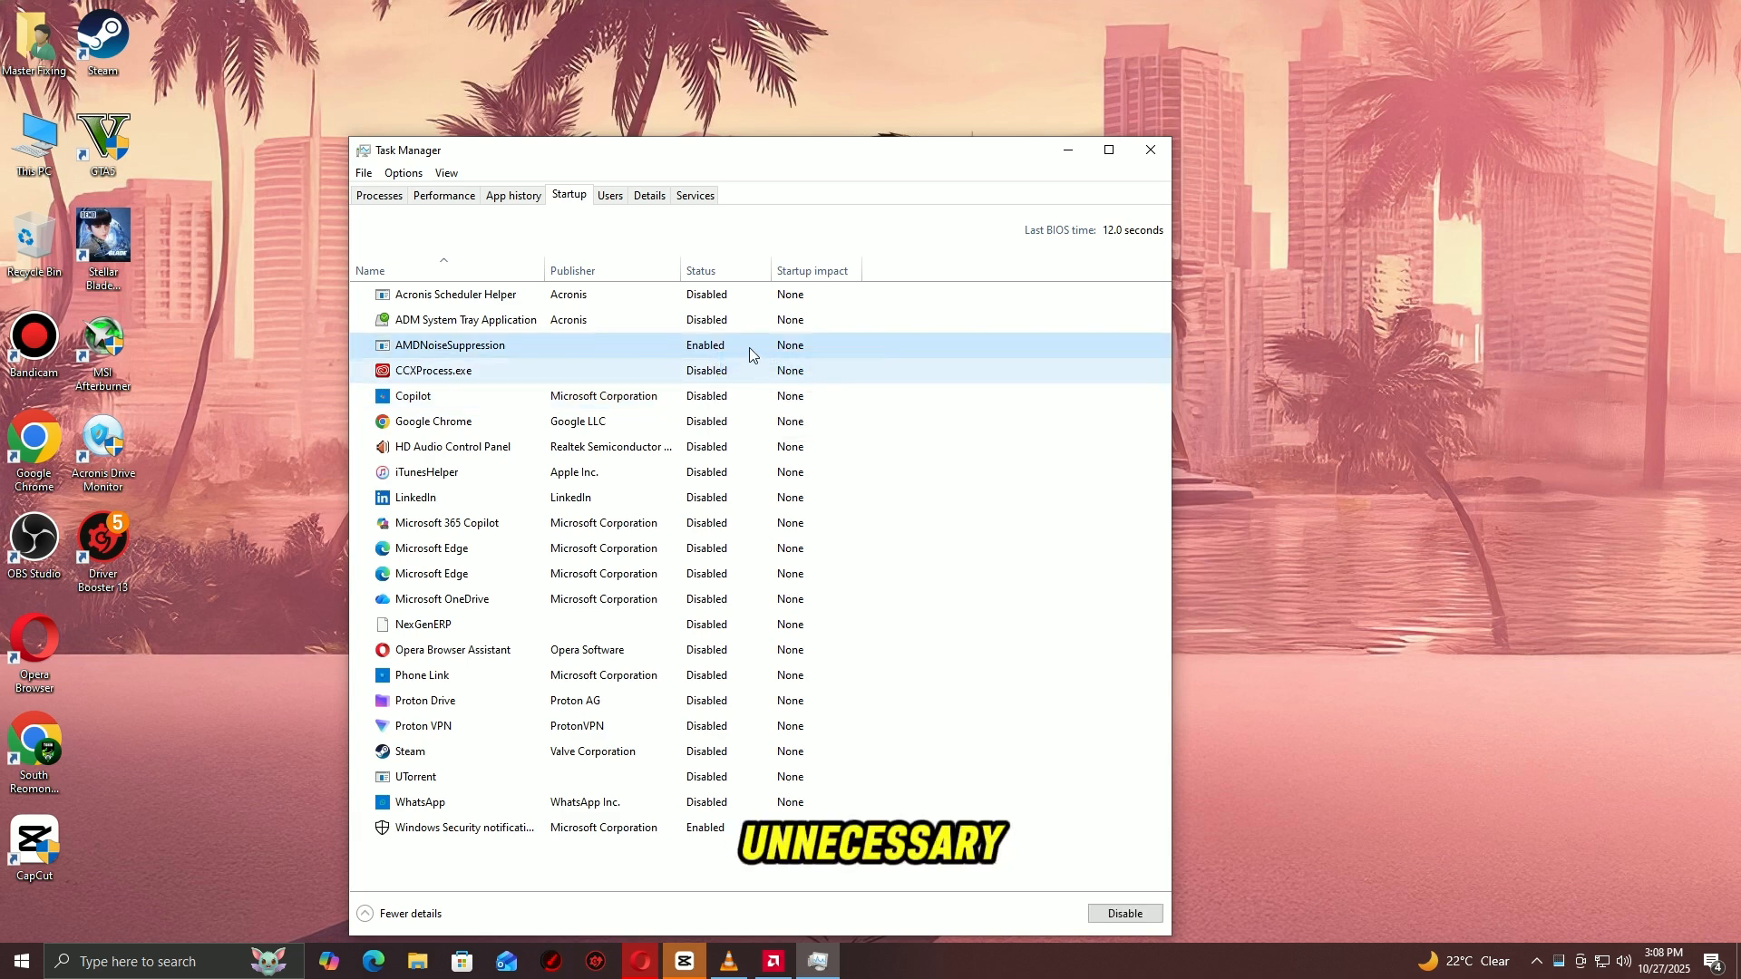
left_click(1124, 914)
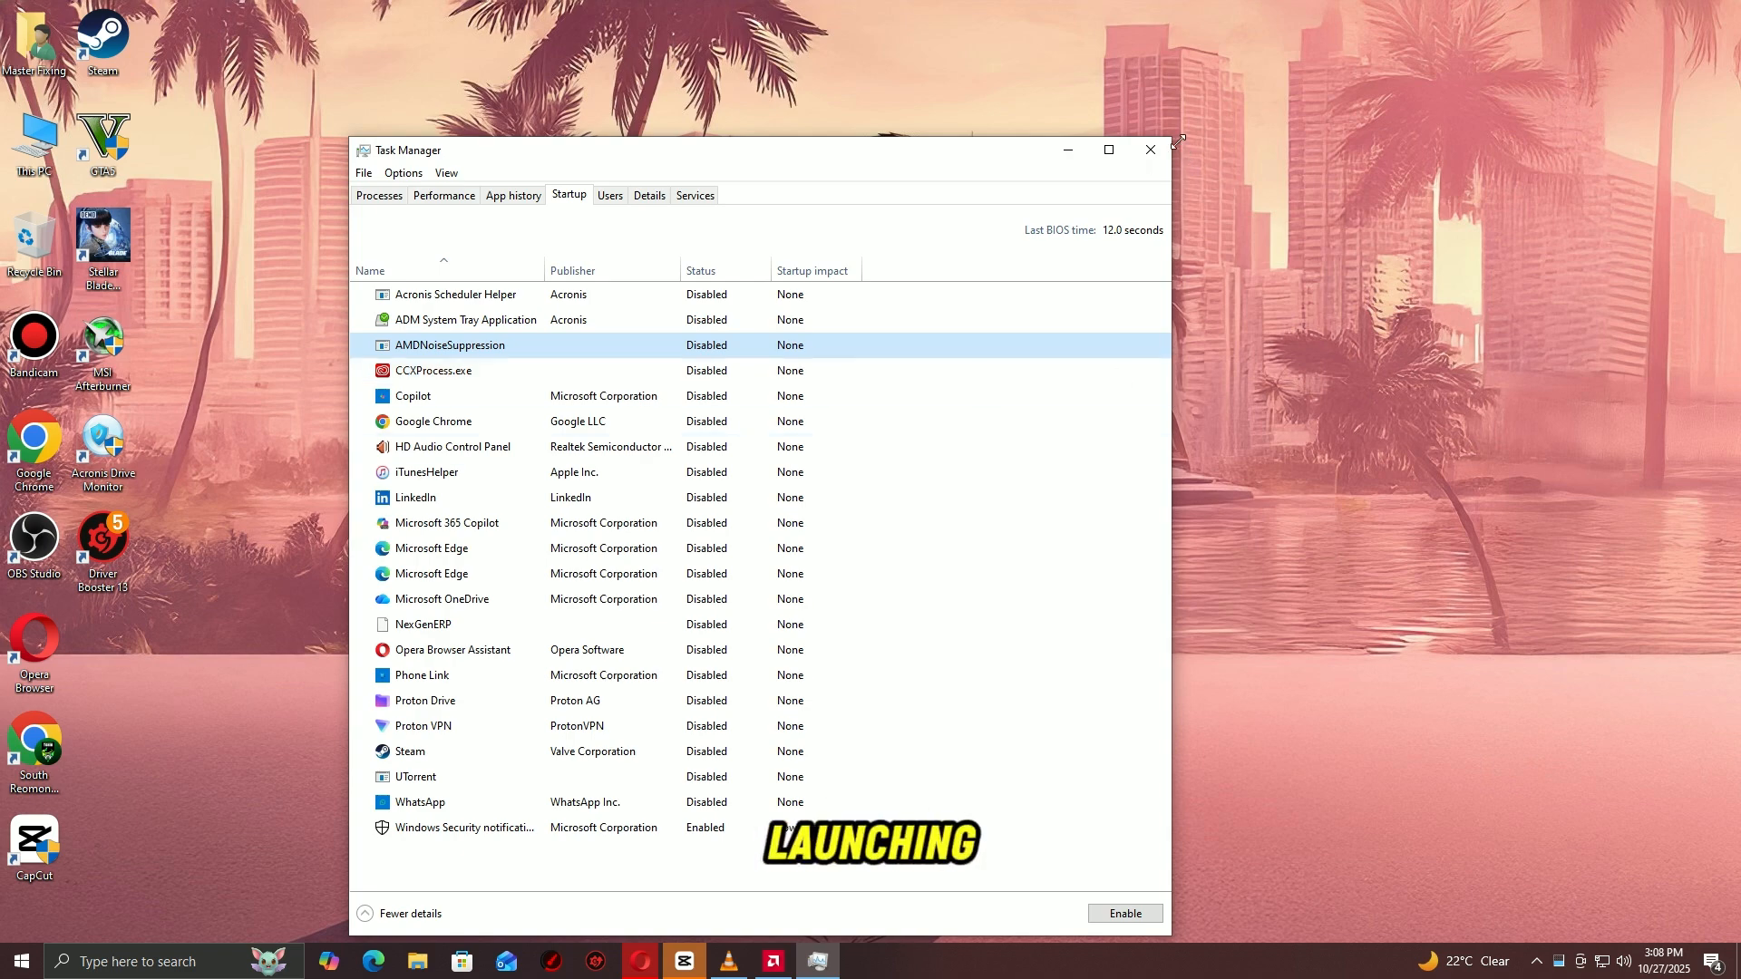
left_click(1149, 150)
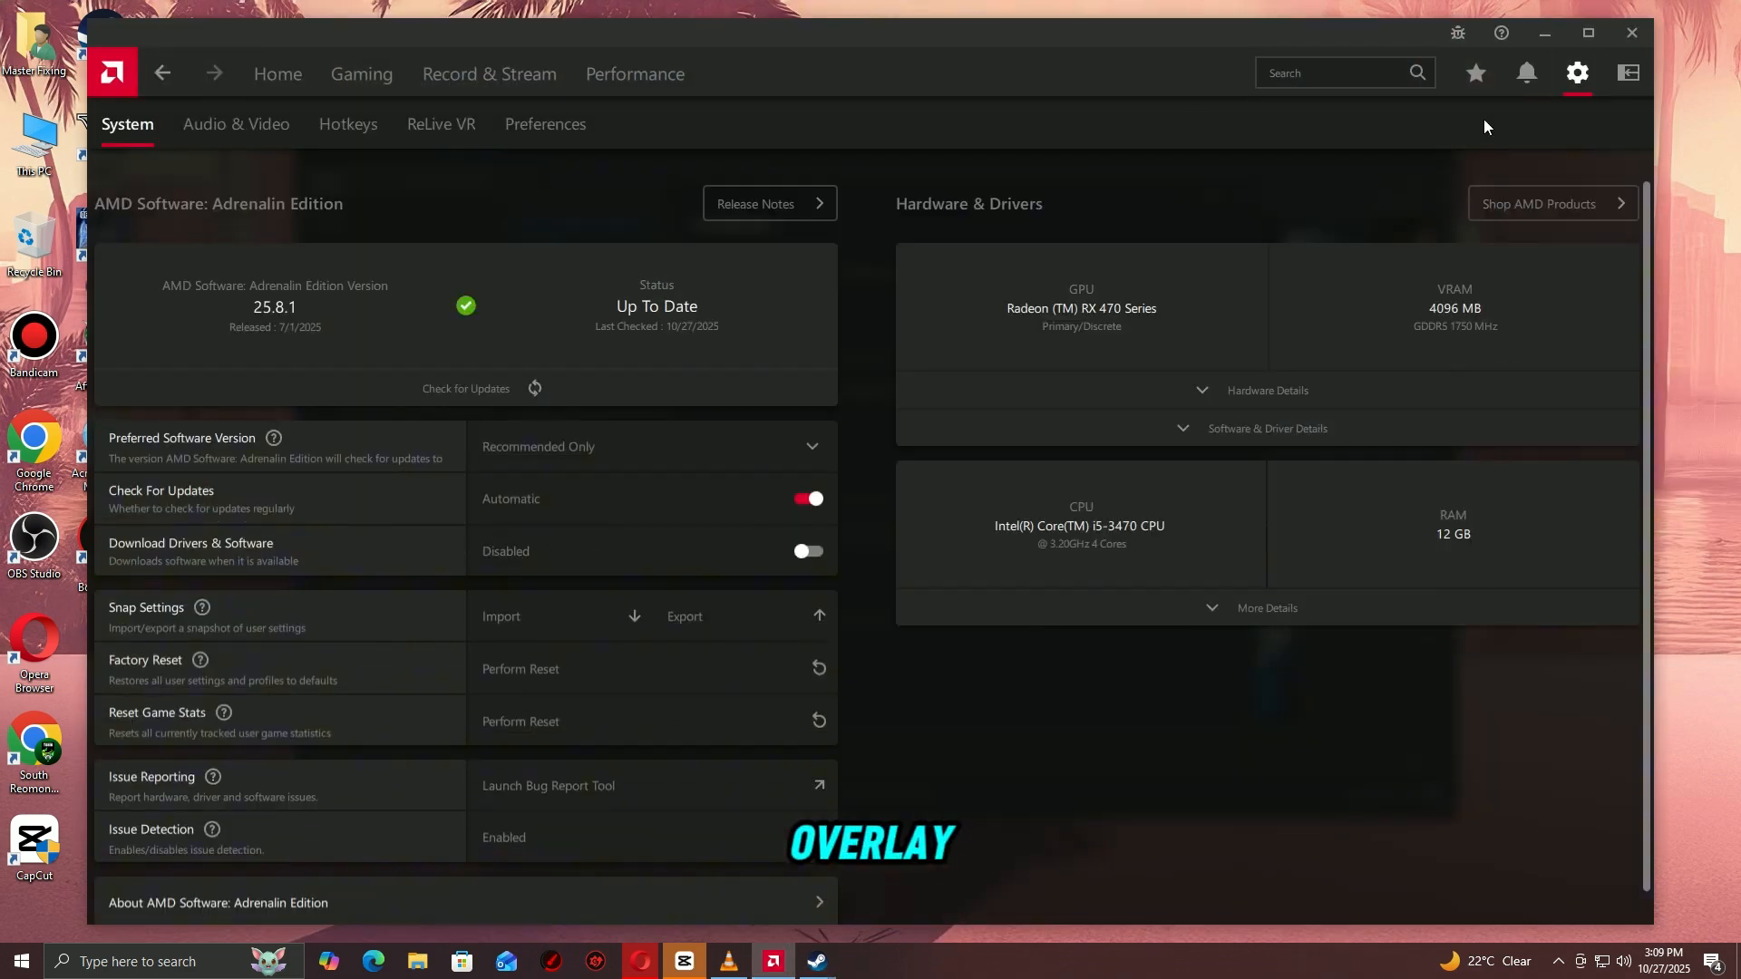
Step: Open Preferences in AMD Software and confirm the In-Game Overlay is off
left_click(547, 124)
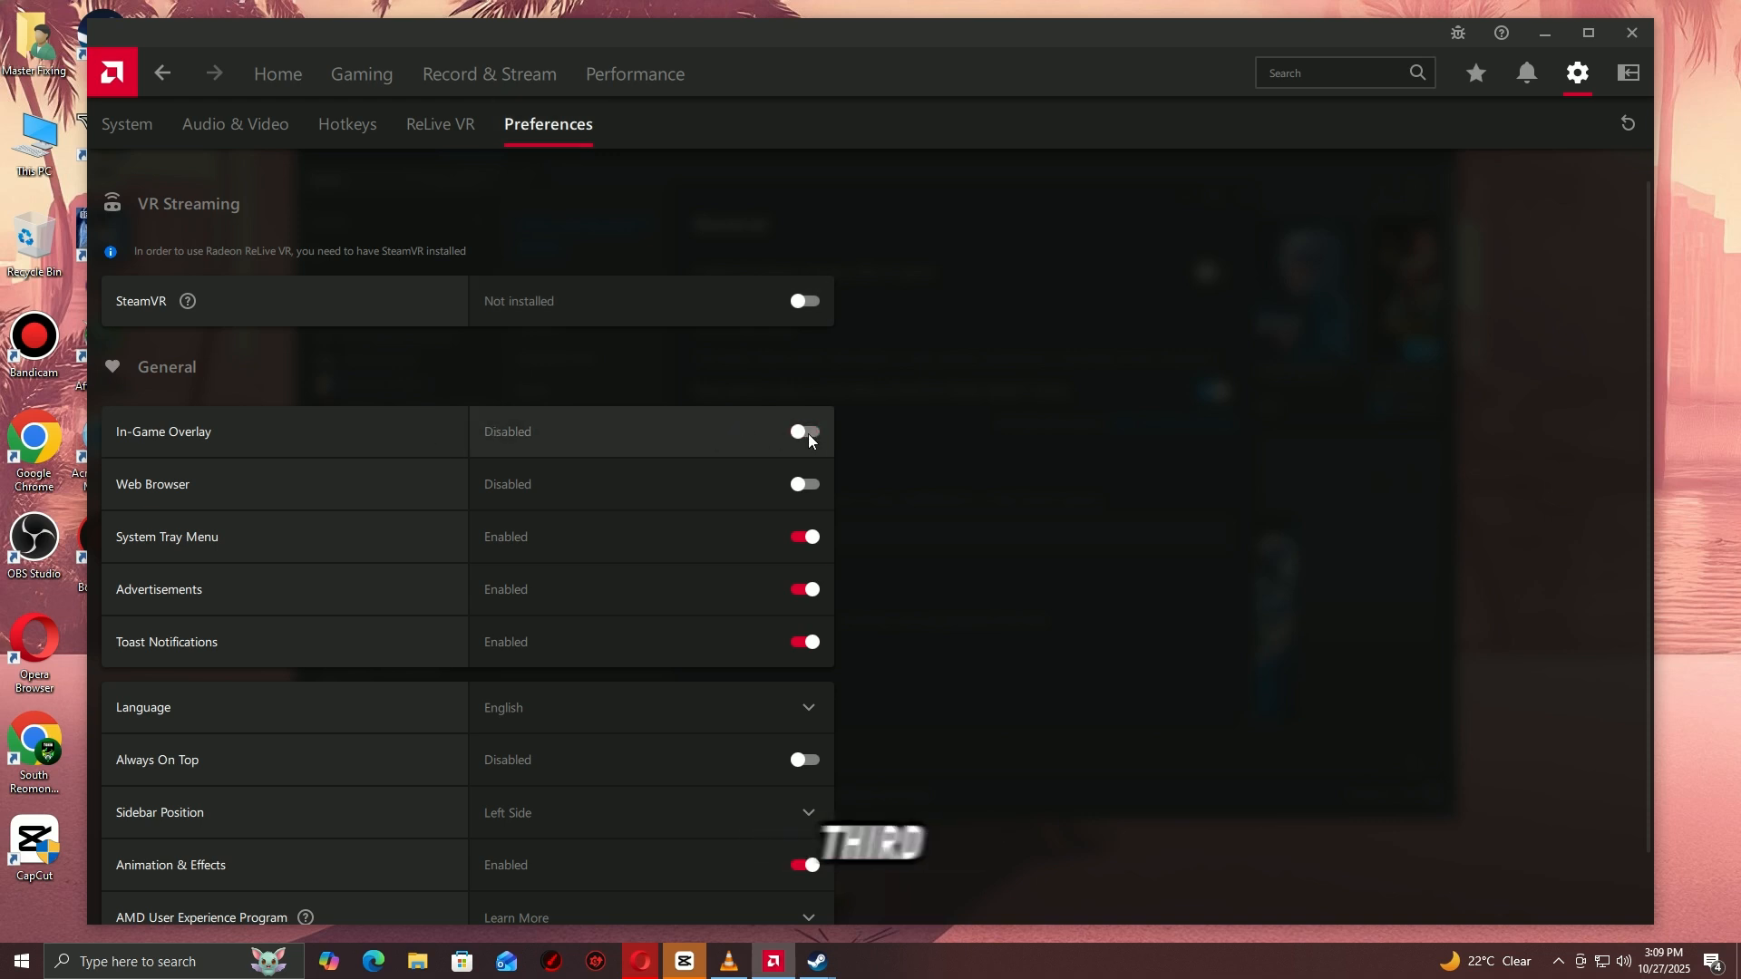
mouse_move(770, 446)
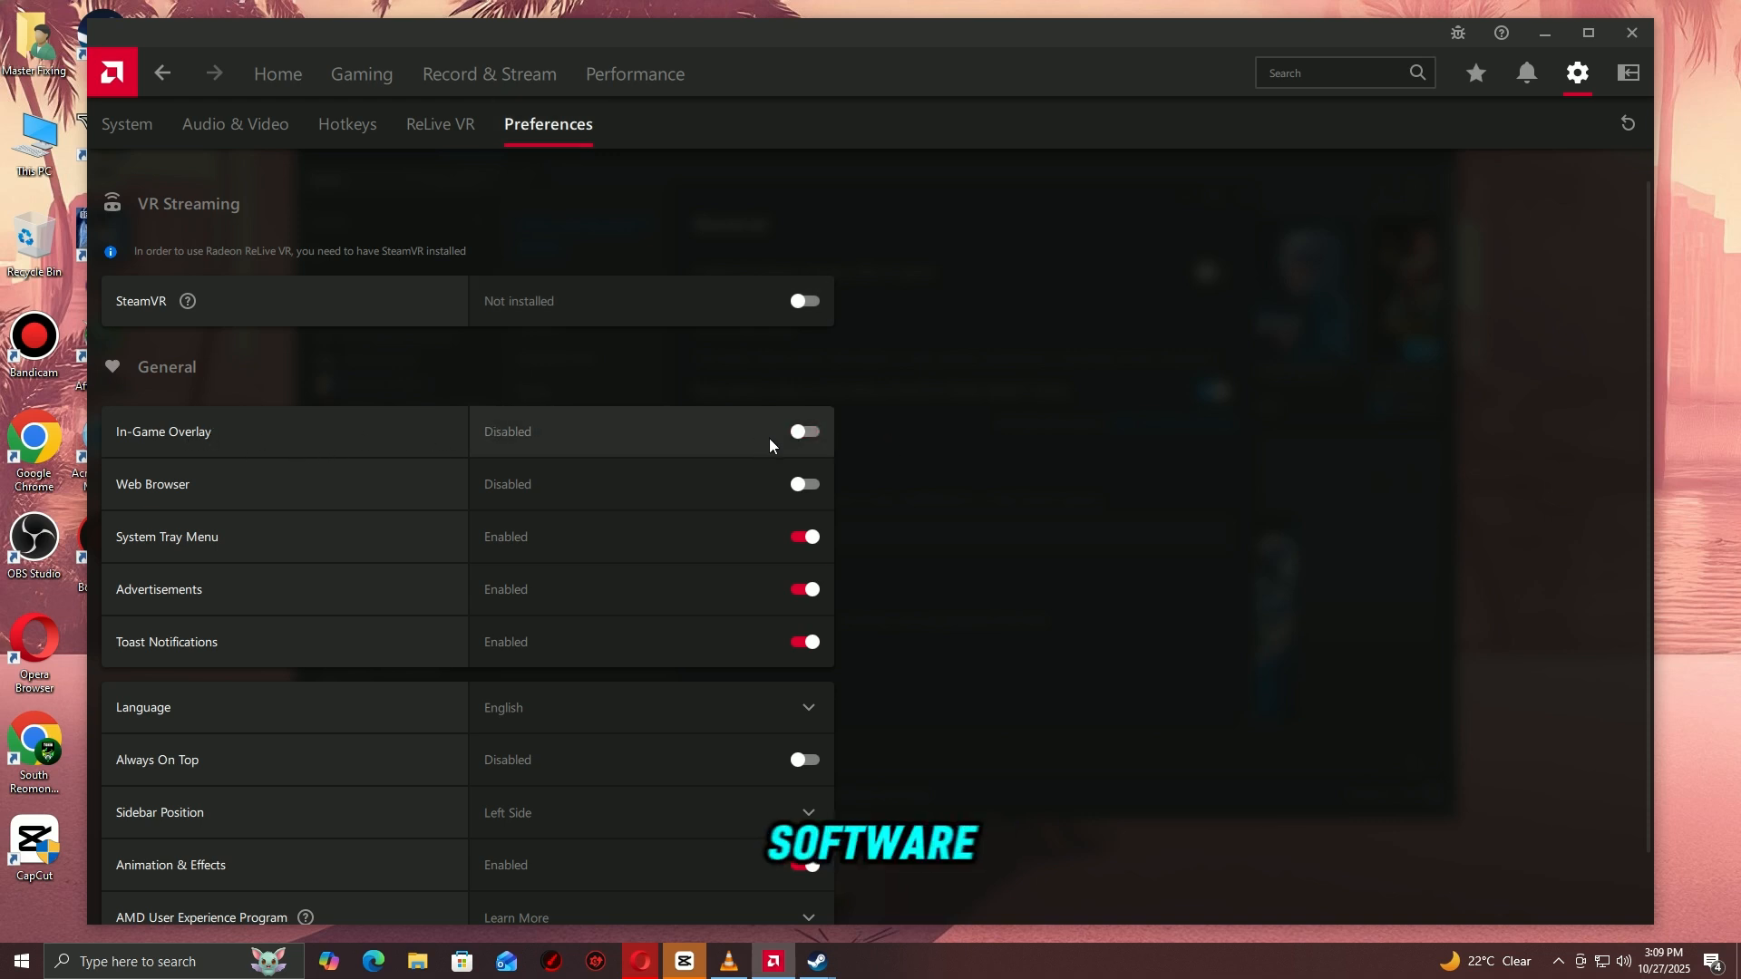
left_click(20, 961)
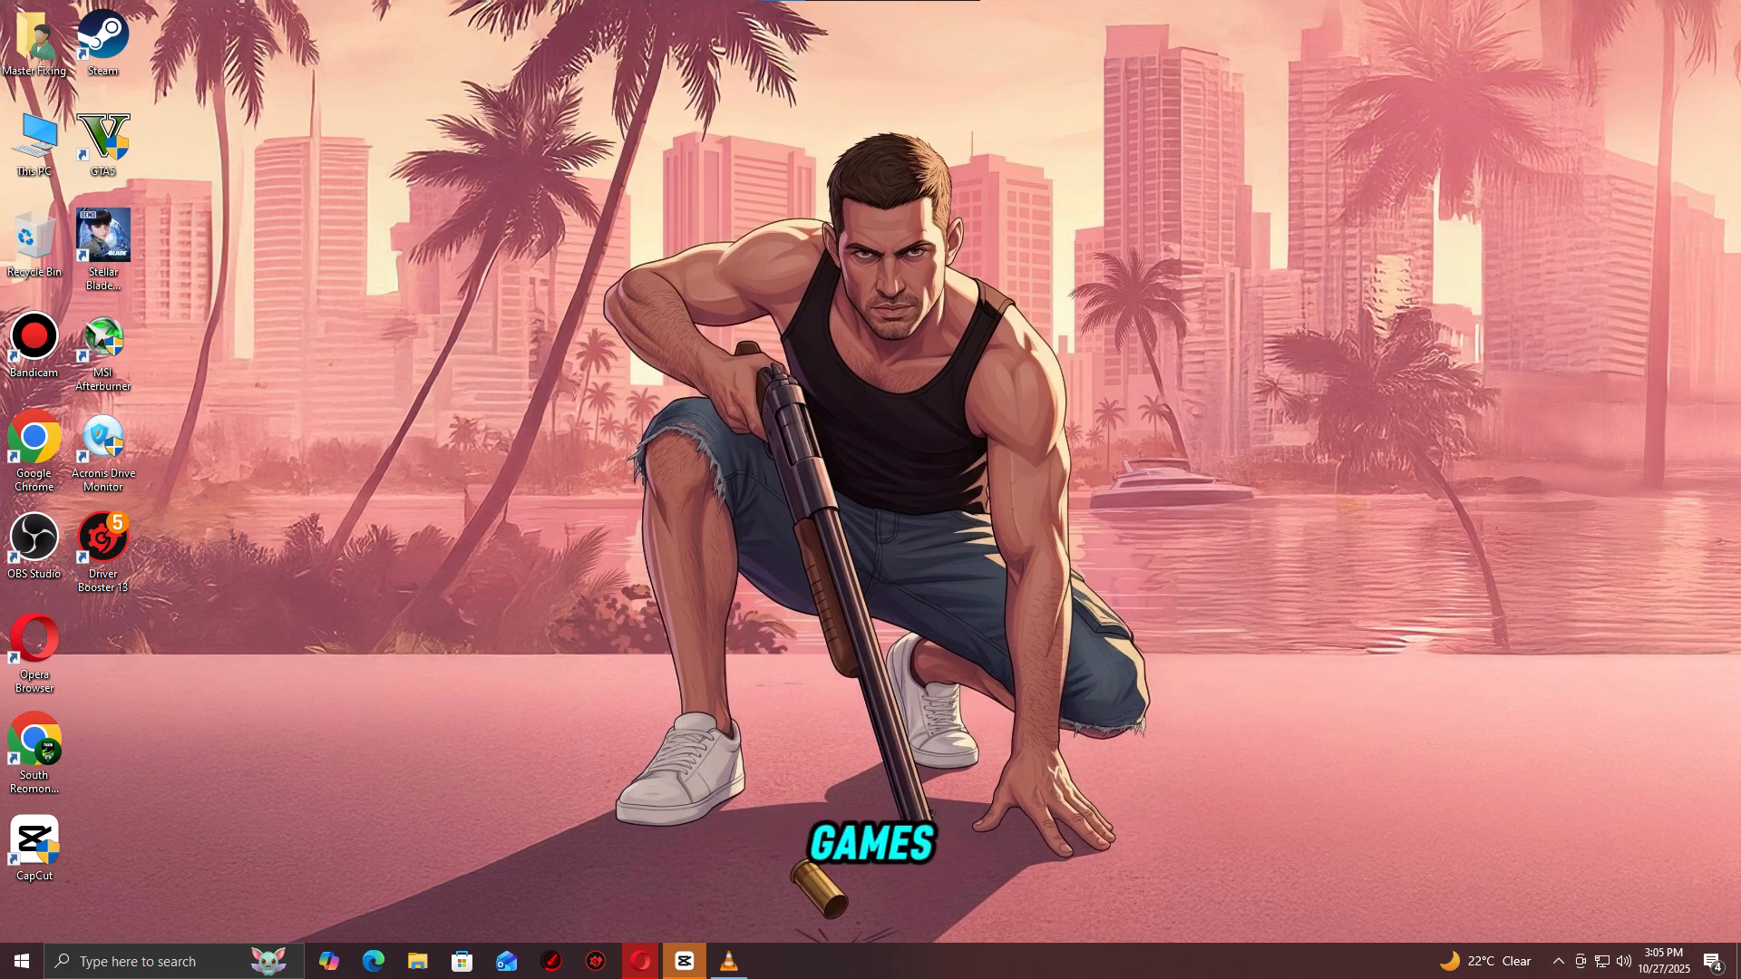
Step: Open Settings via search, go to Update & Security, and check for Windows updates
type("settings")
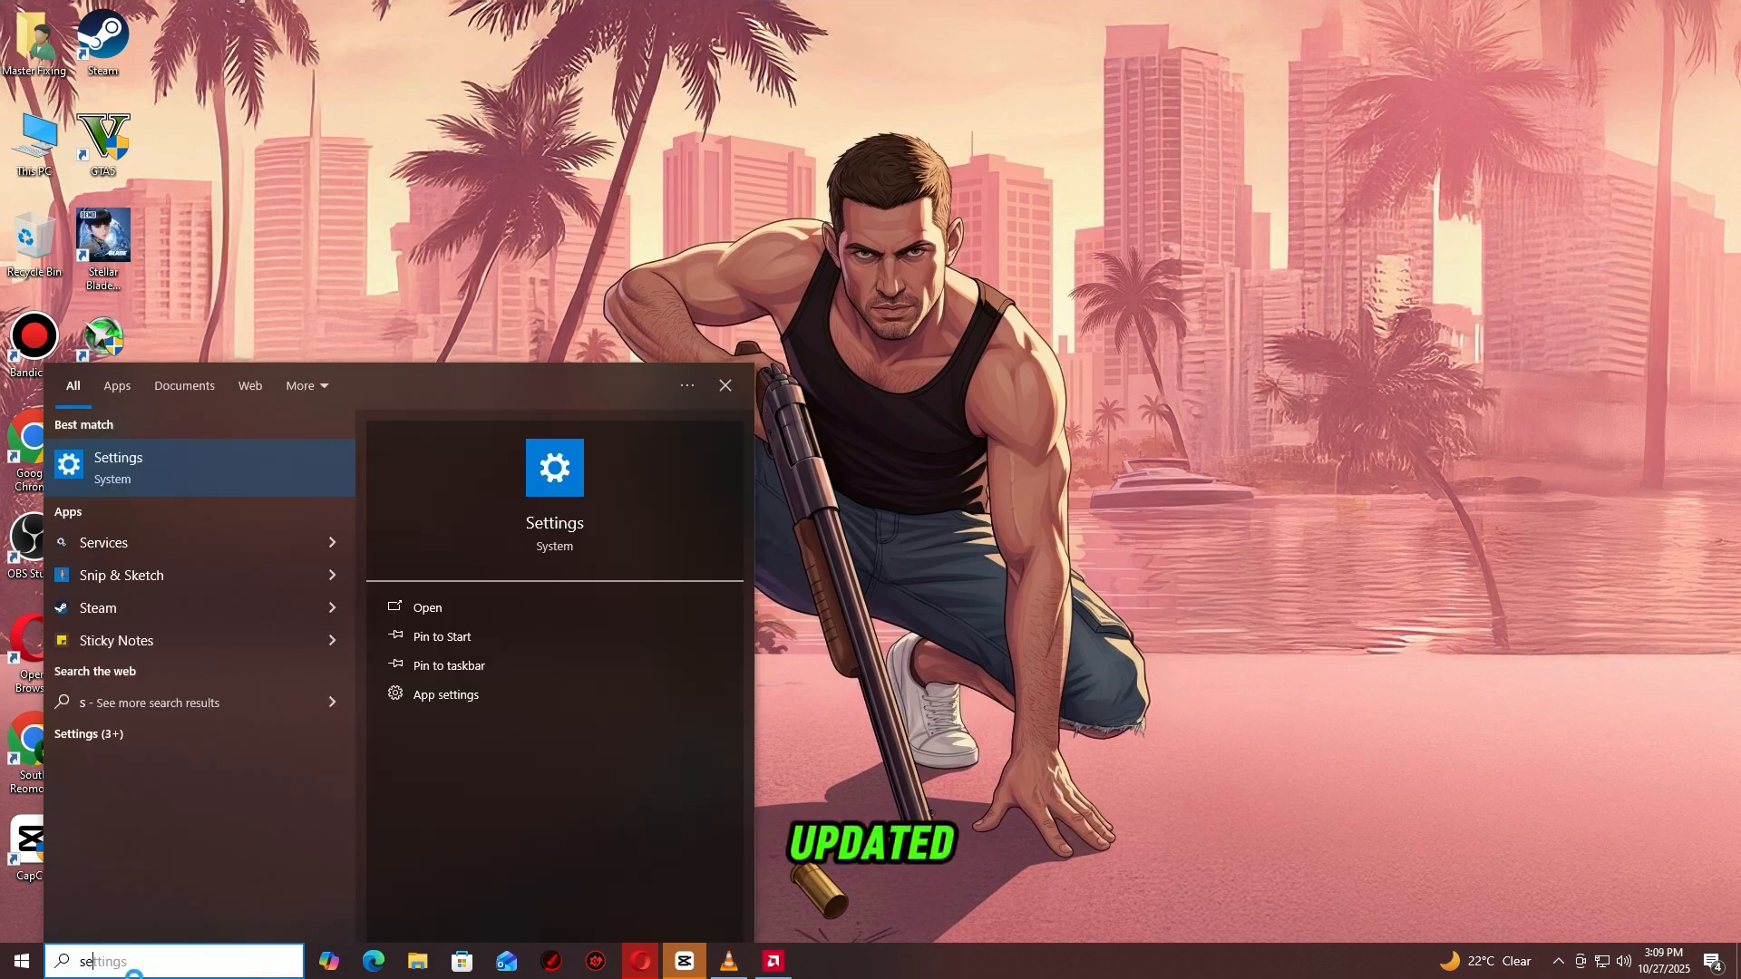
type("tting")
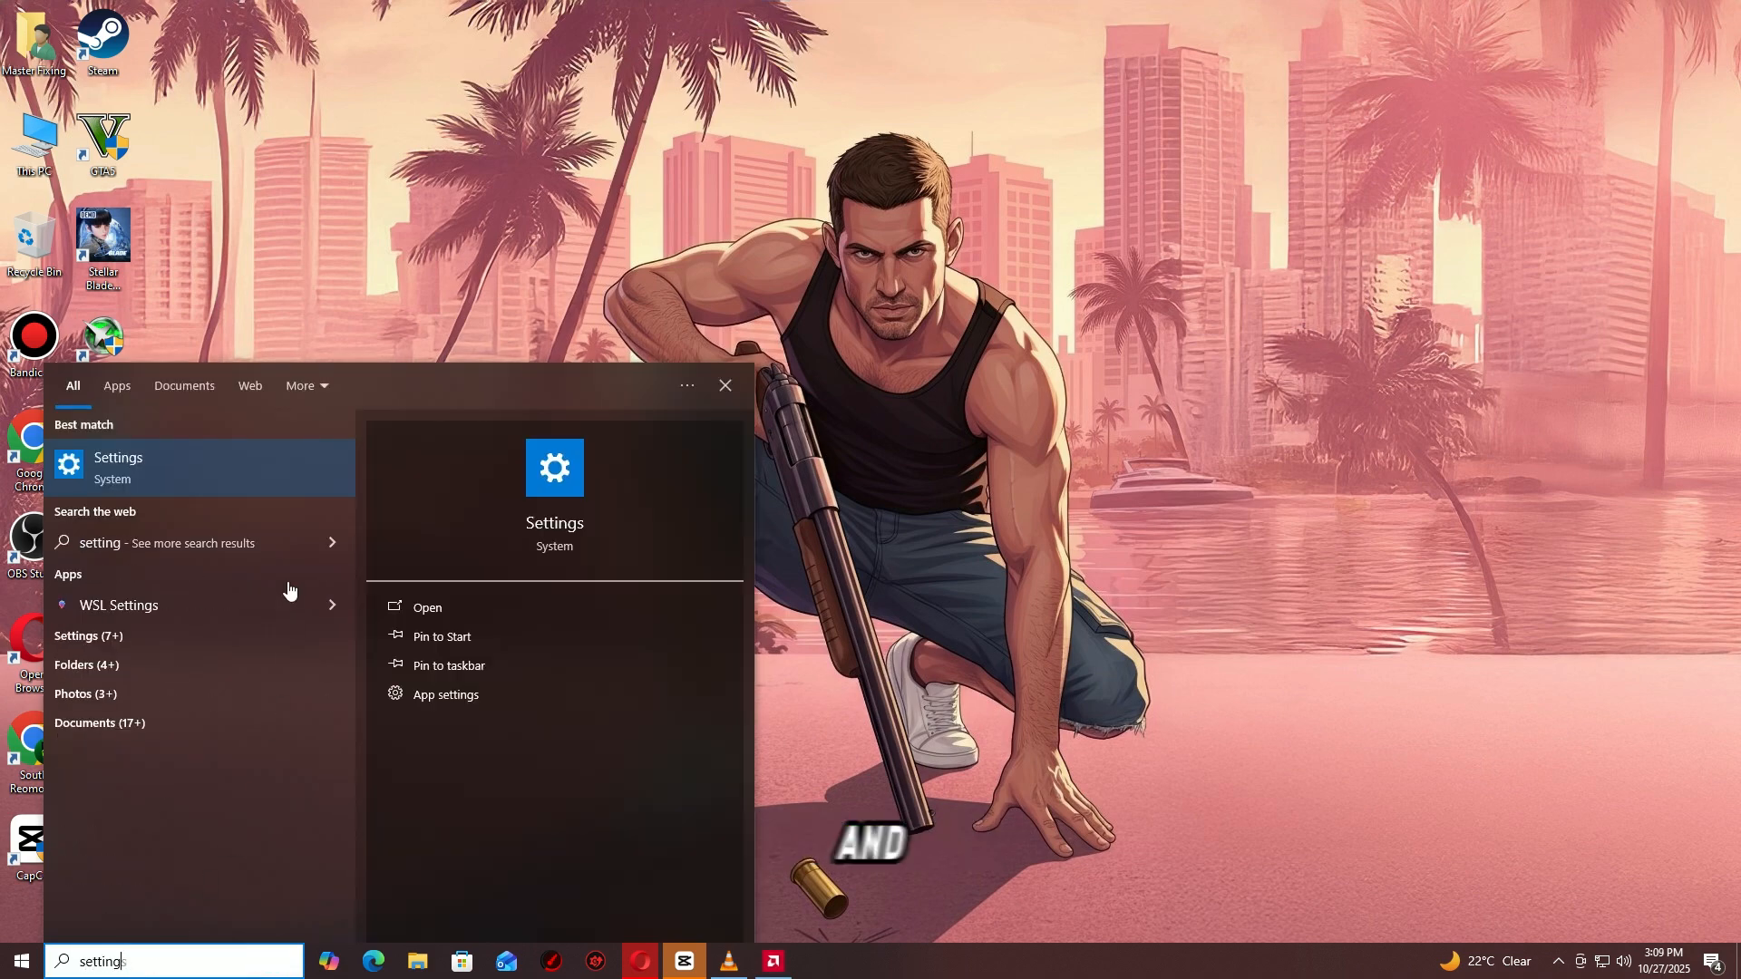
left_click(426, 607)
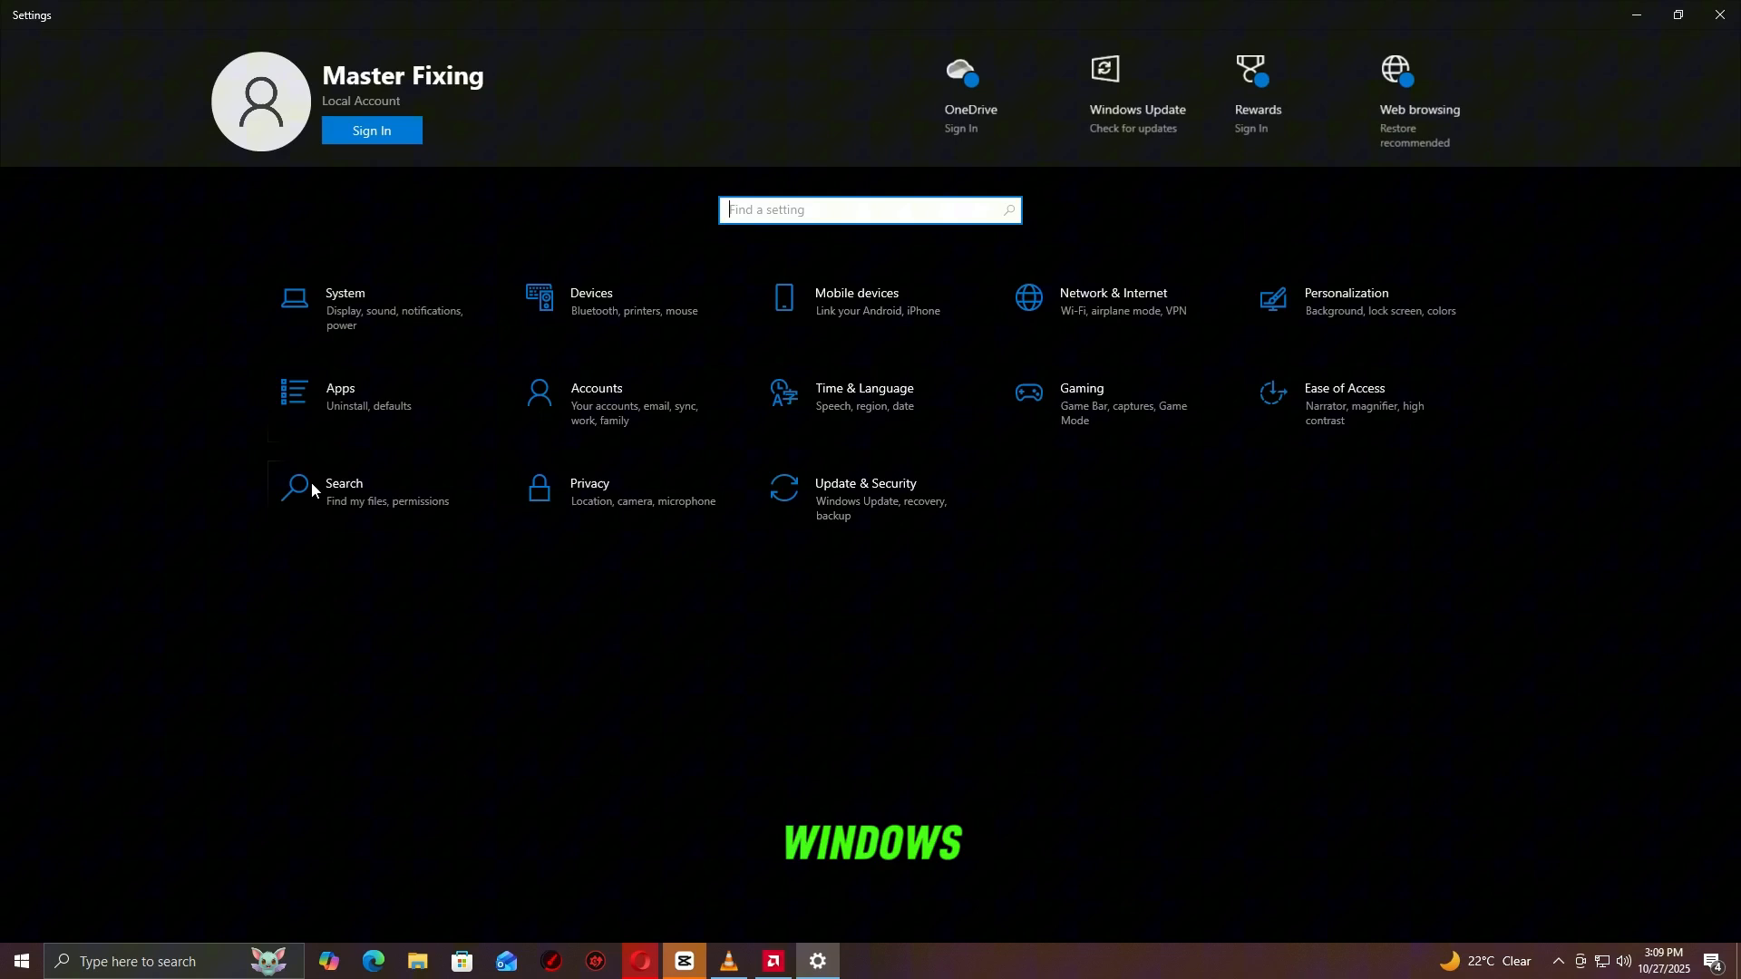
left_click(865, 484)
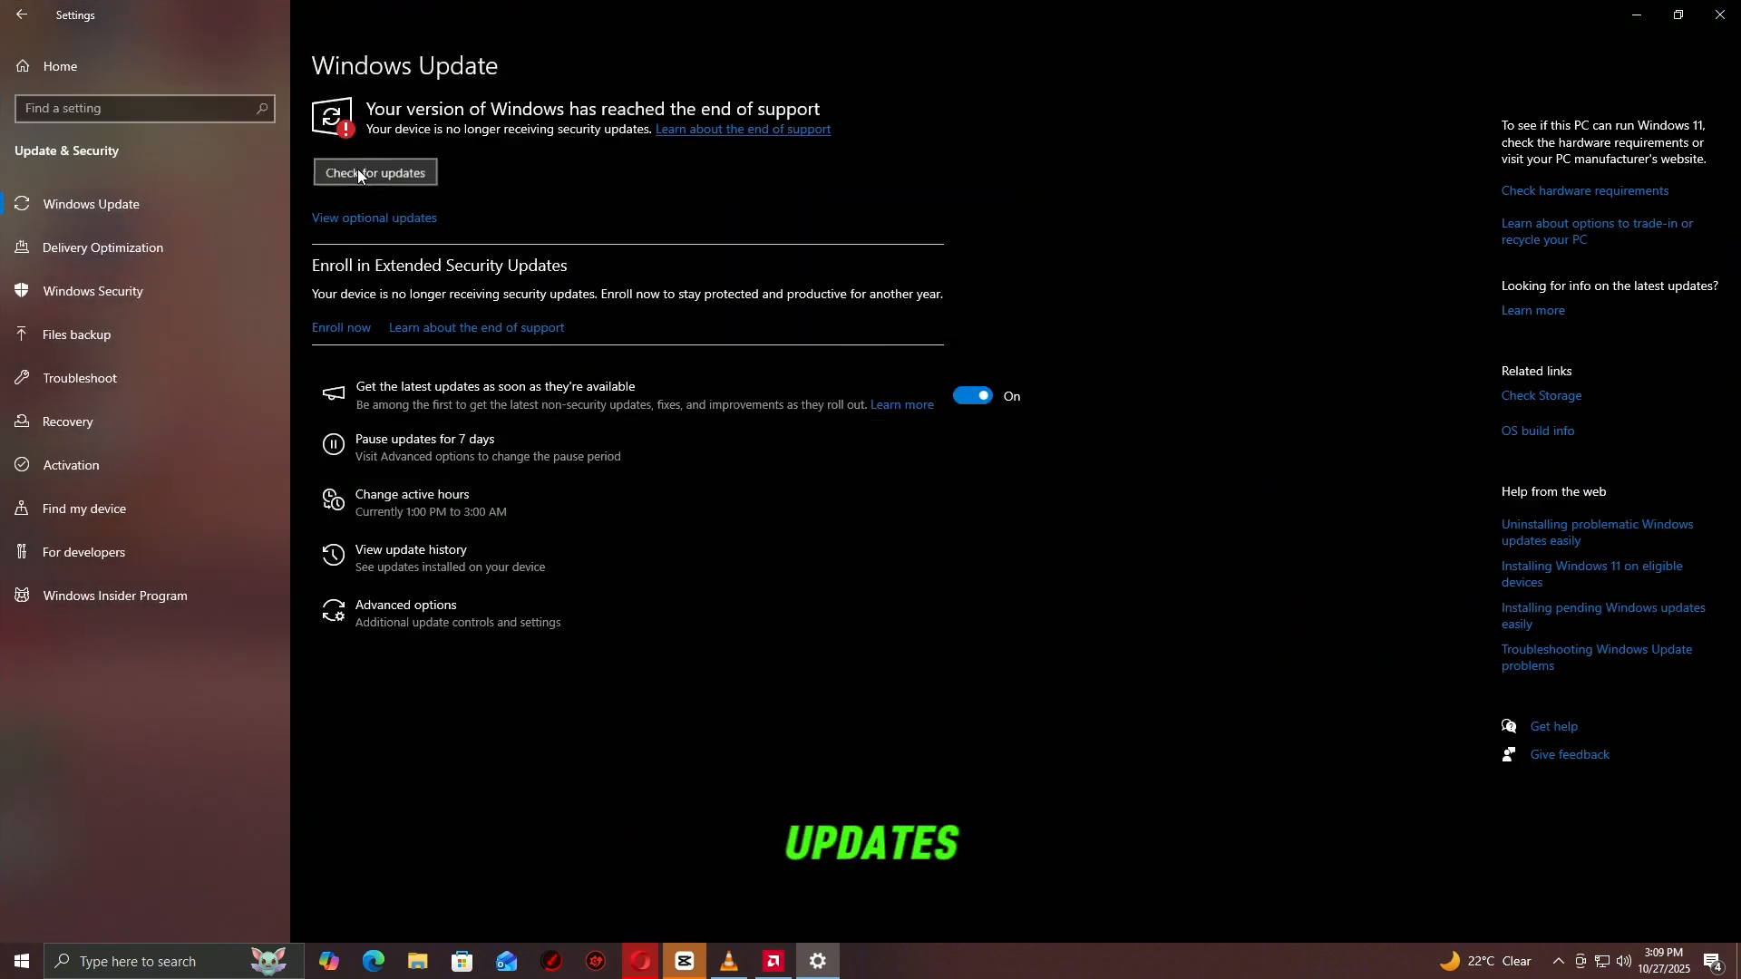
left_click(375, 173)
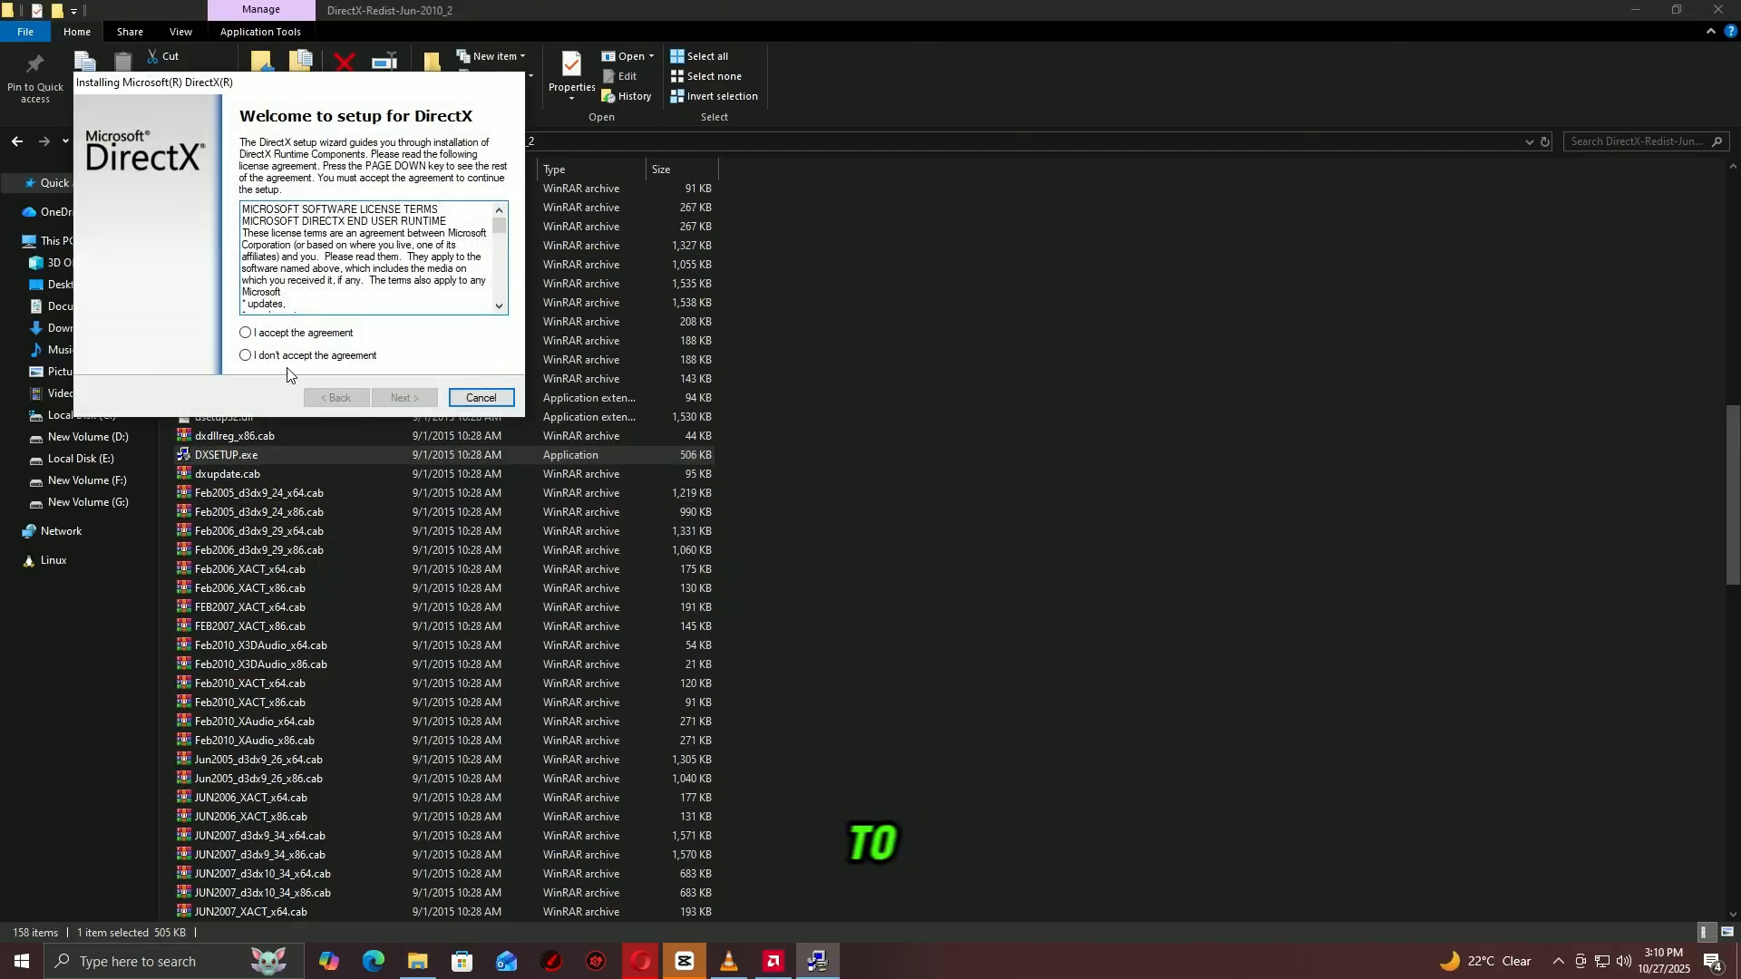
Step: Accept the DirectX license, then run install_all.bat and approve the UAC prompt
left_click(403, 397)
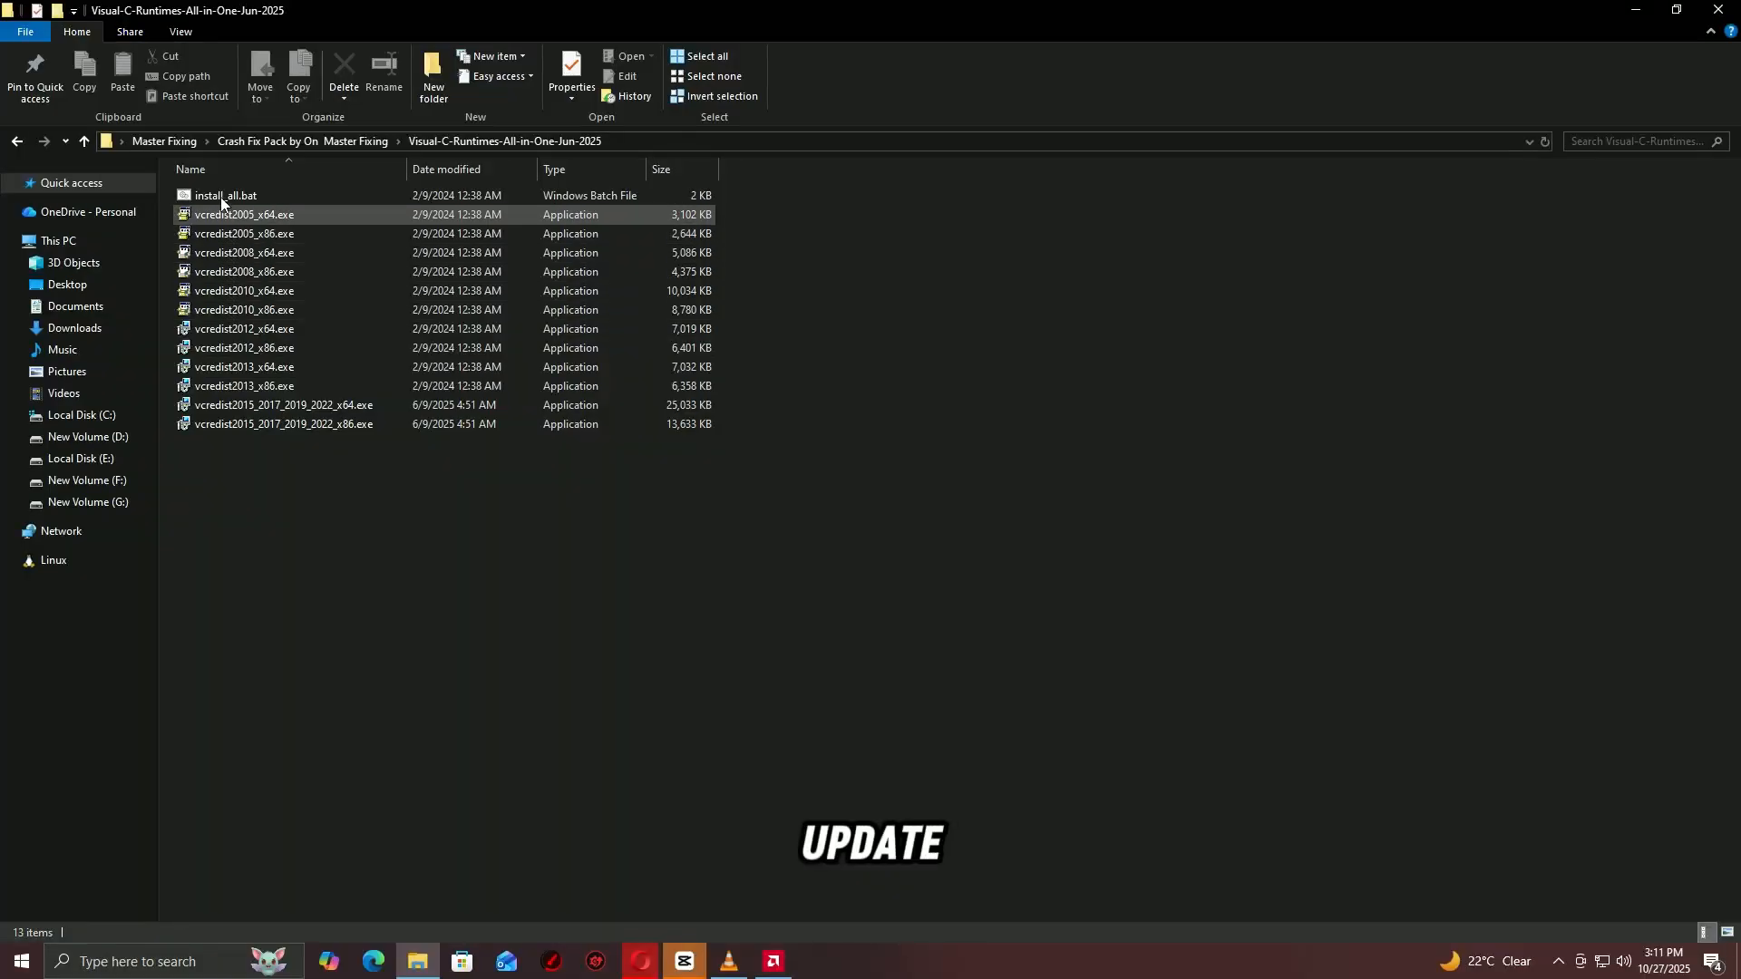
double_click(227, 194)
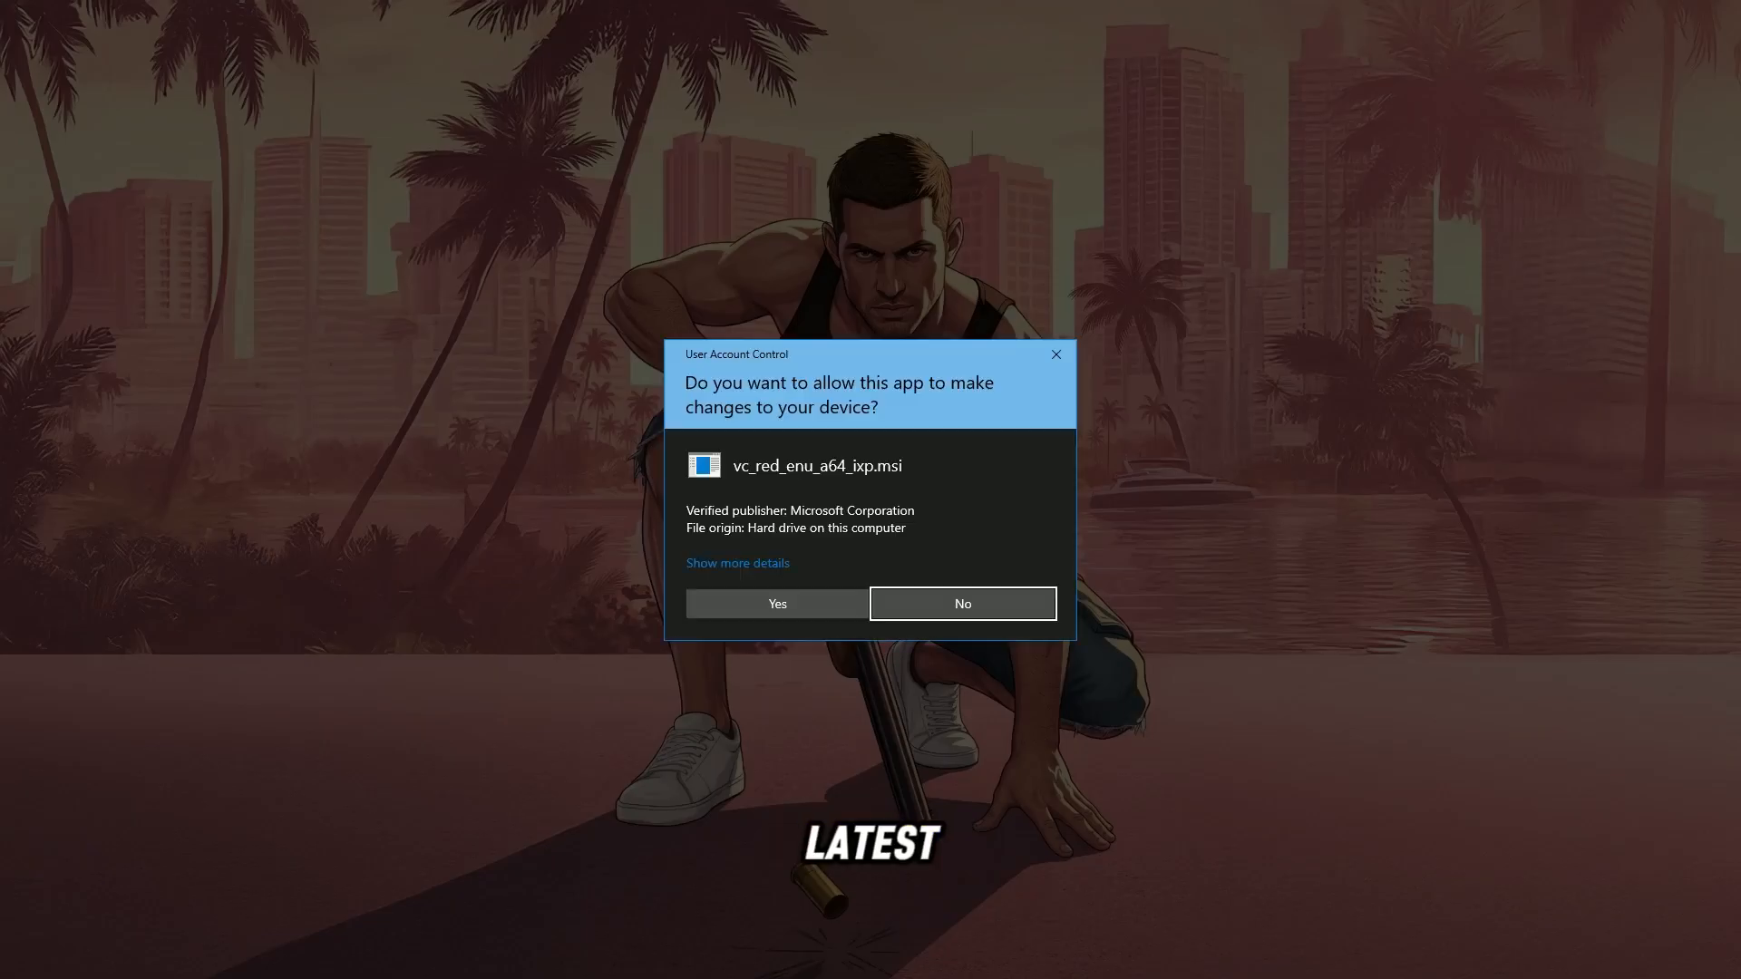
left_click(775, 604)
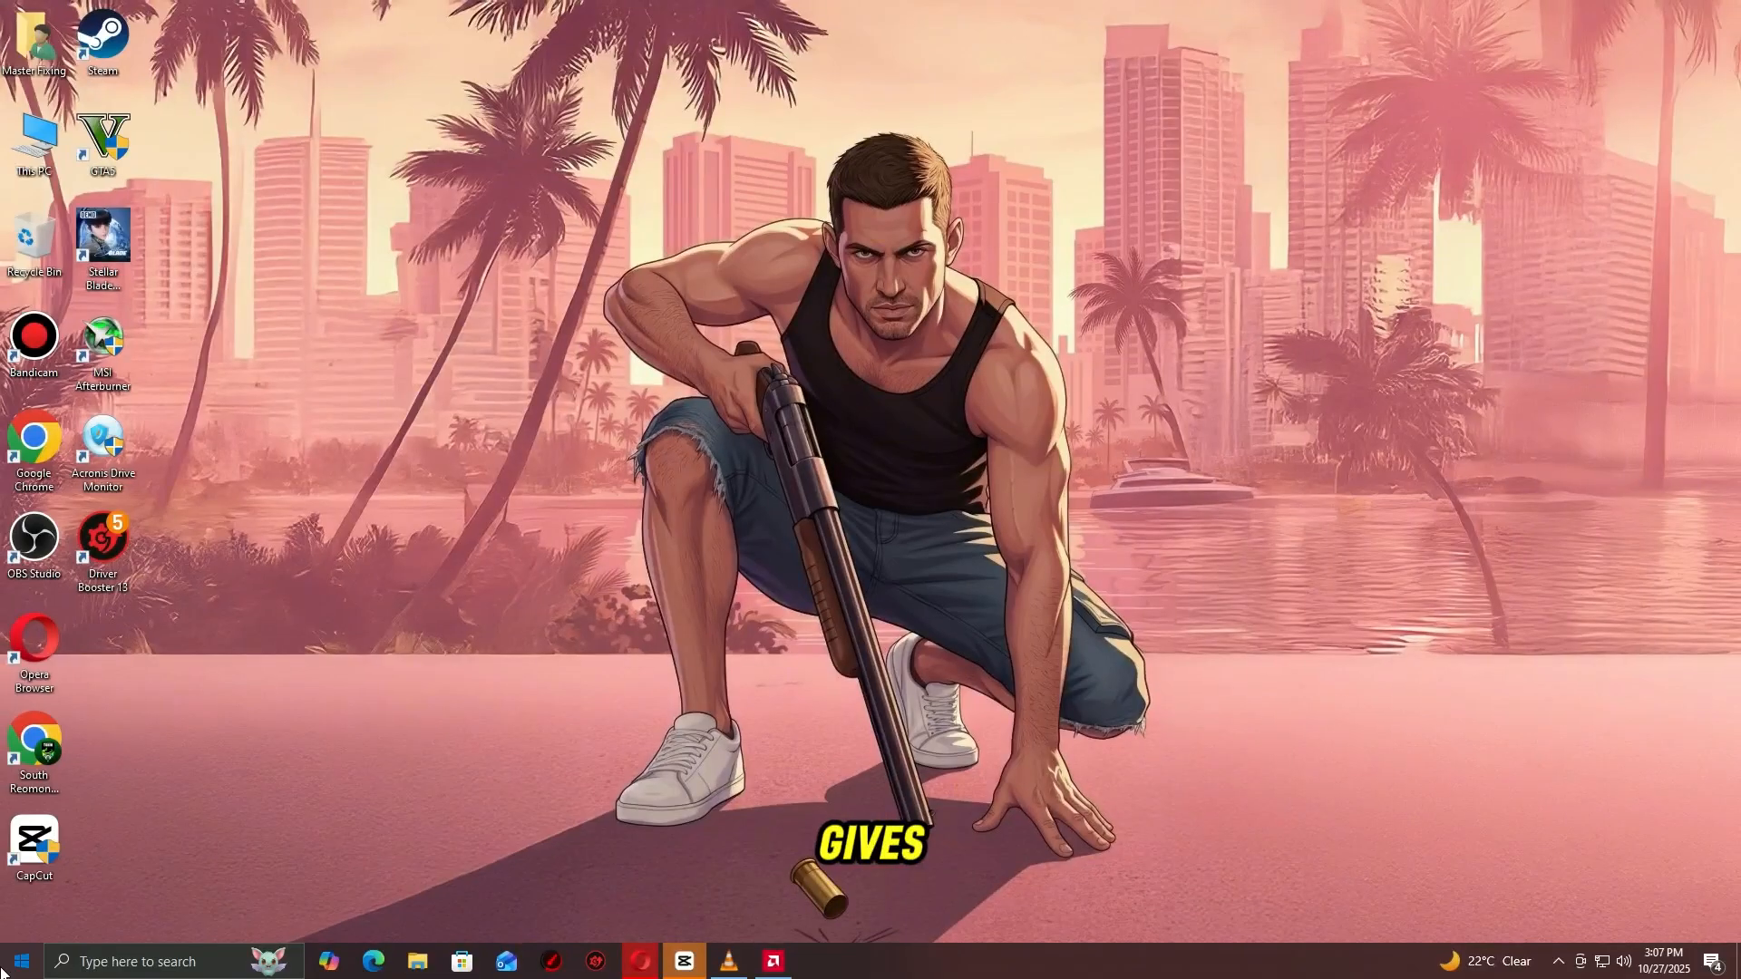
left_click(20, 961)
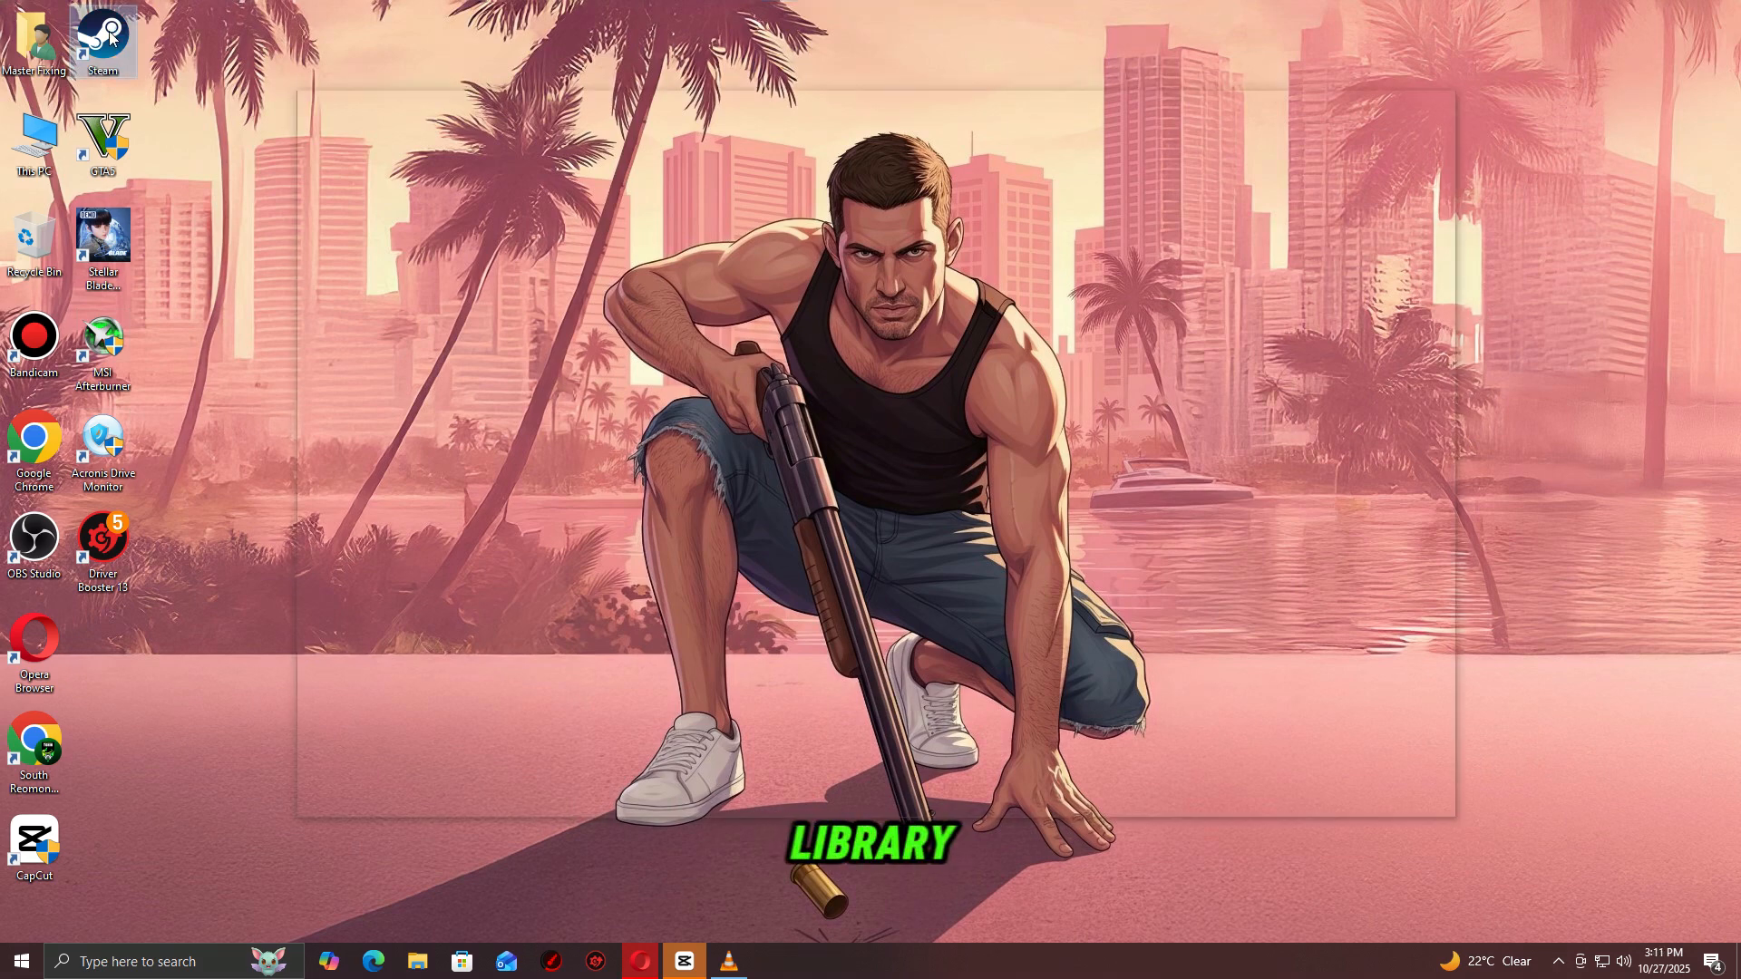
double_click(103, 41)
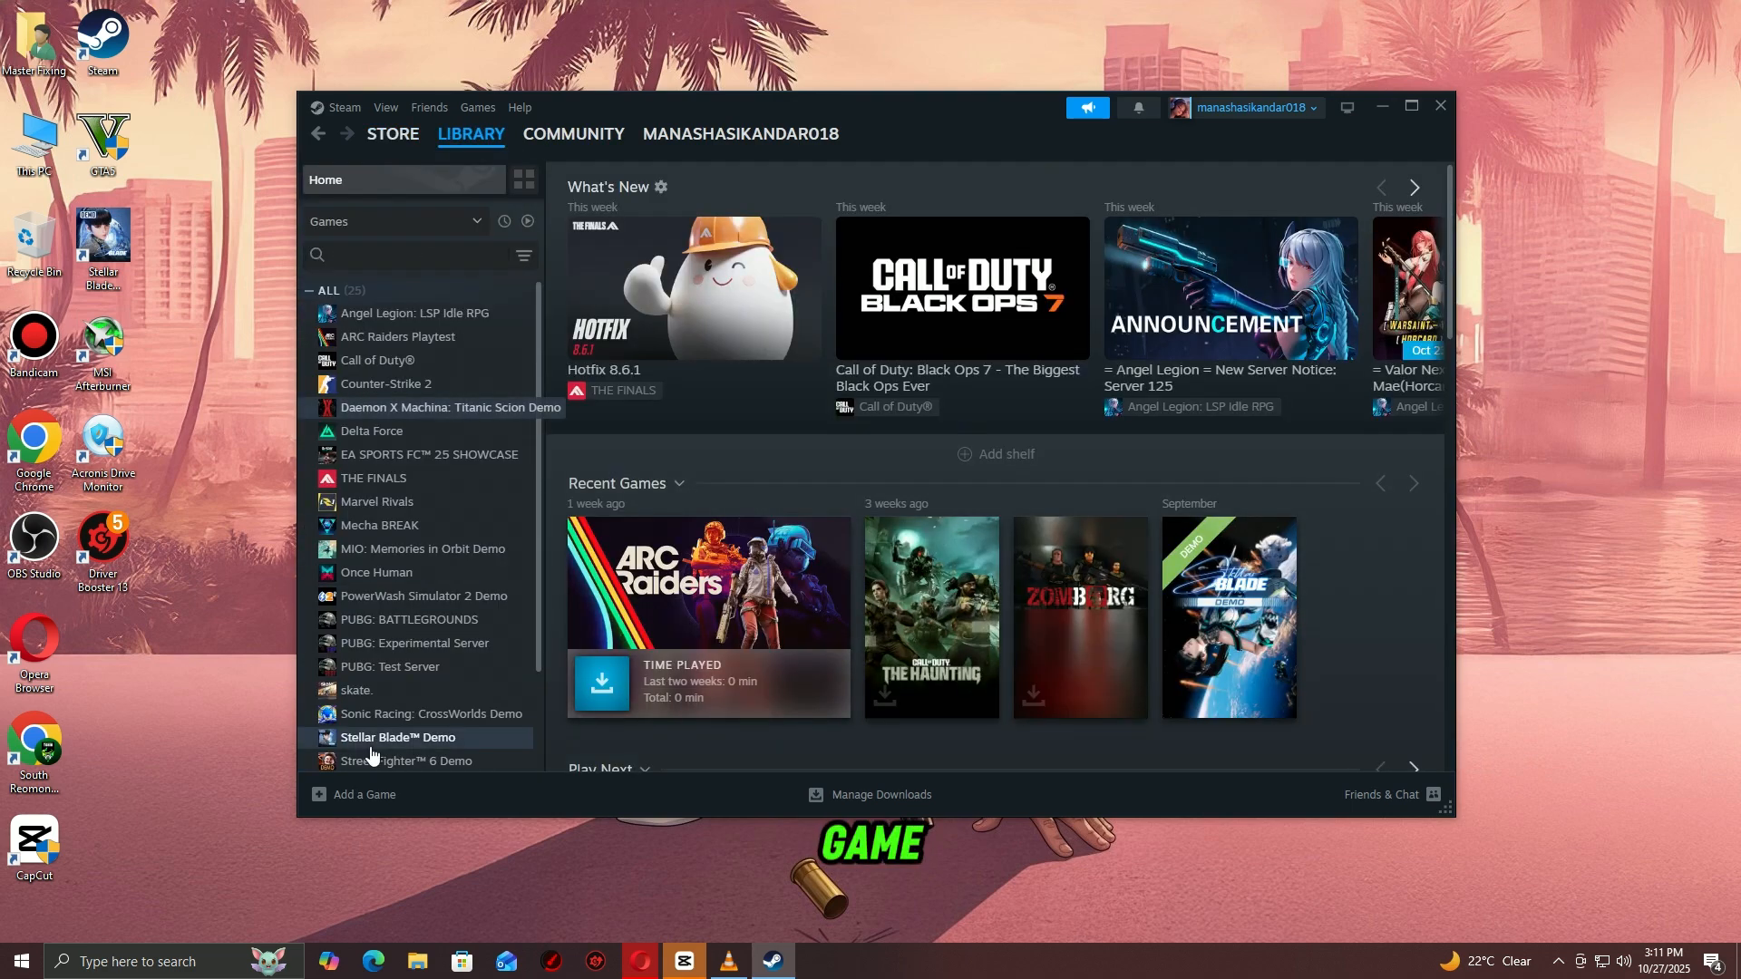
right_click(397, 738)
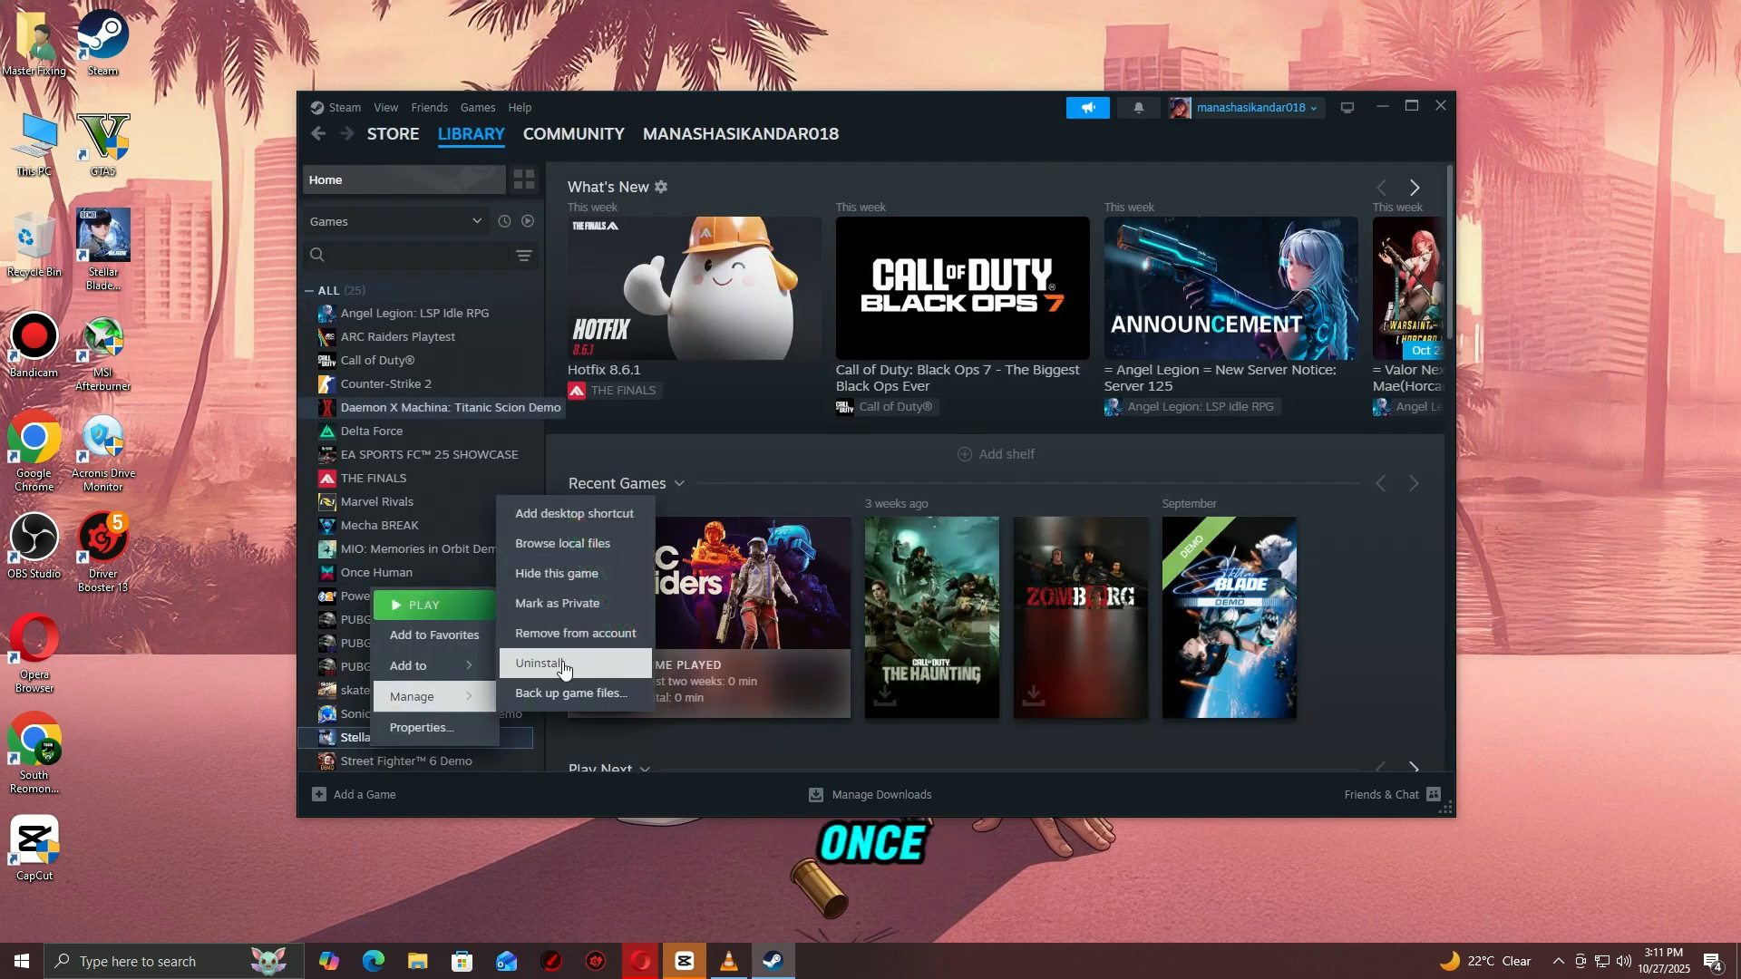
left_click(1440, 105)
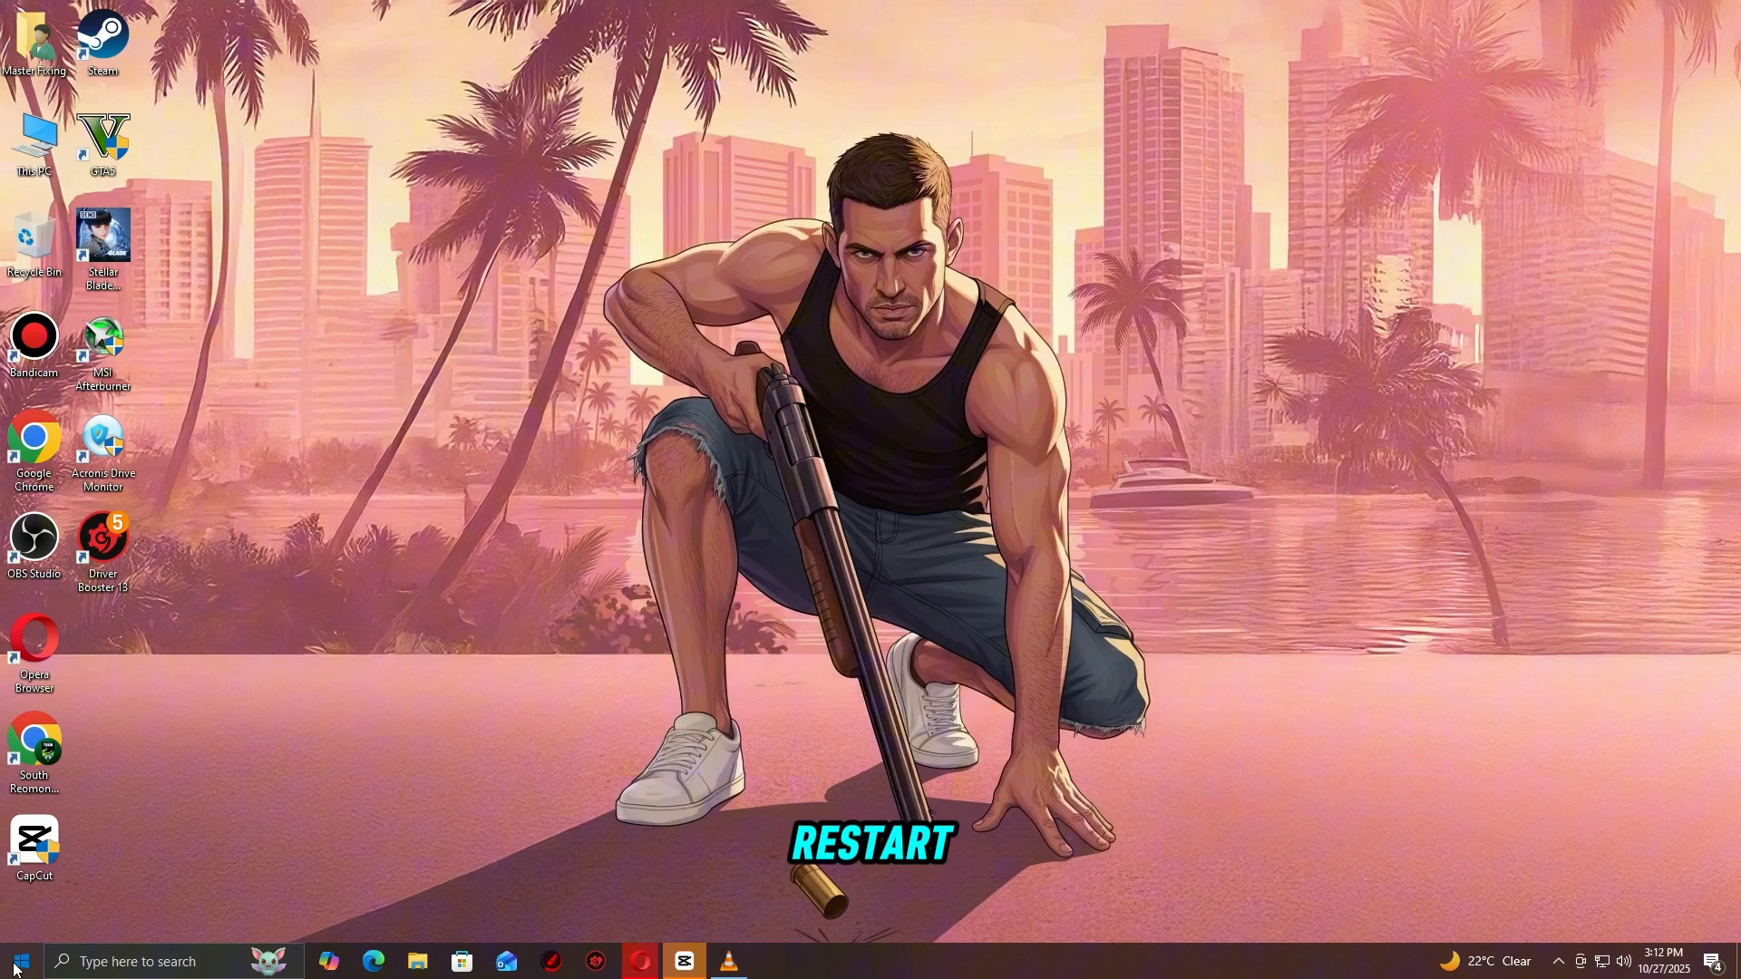
left_click(16, 960)
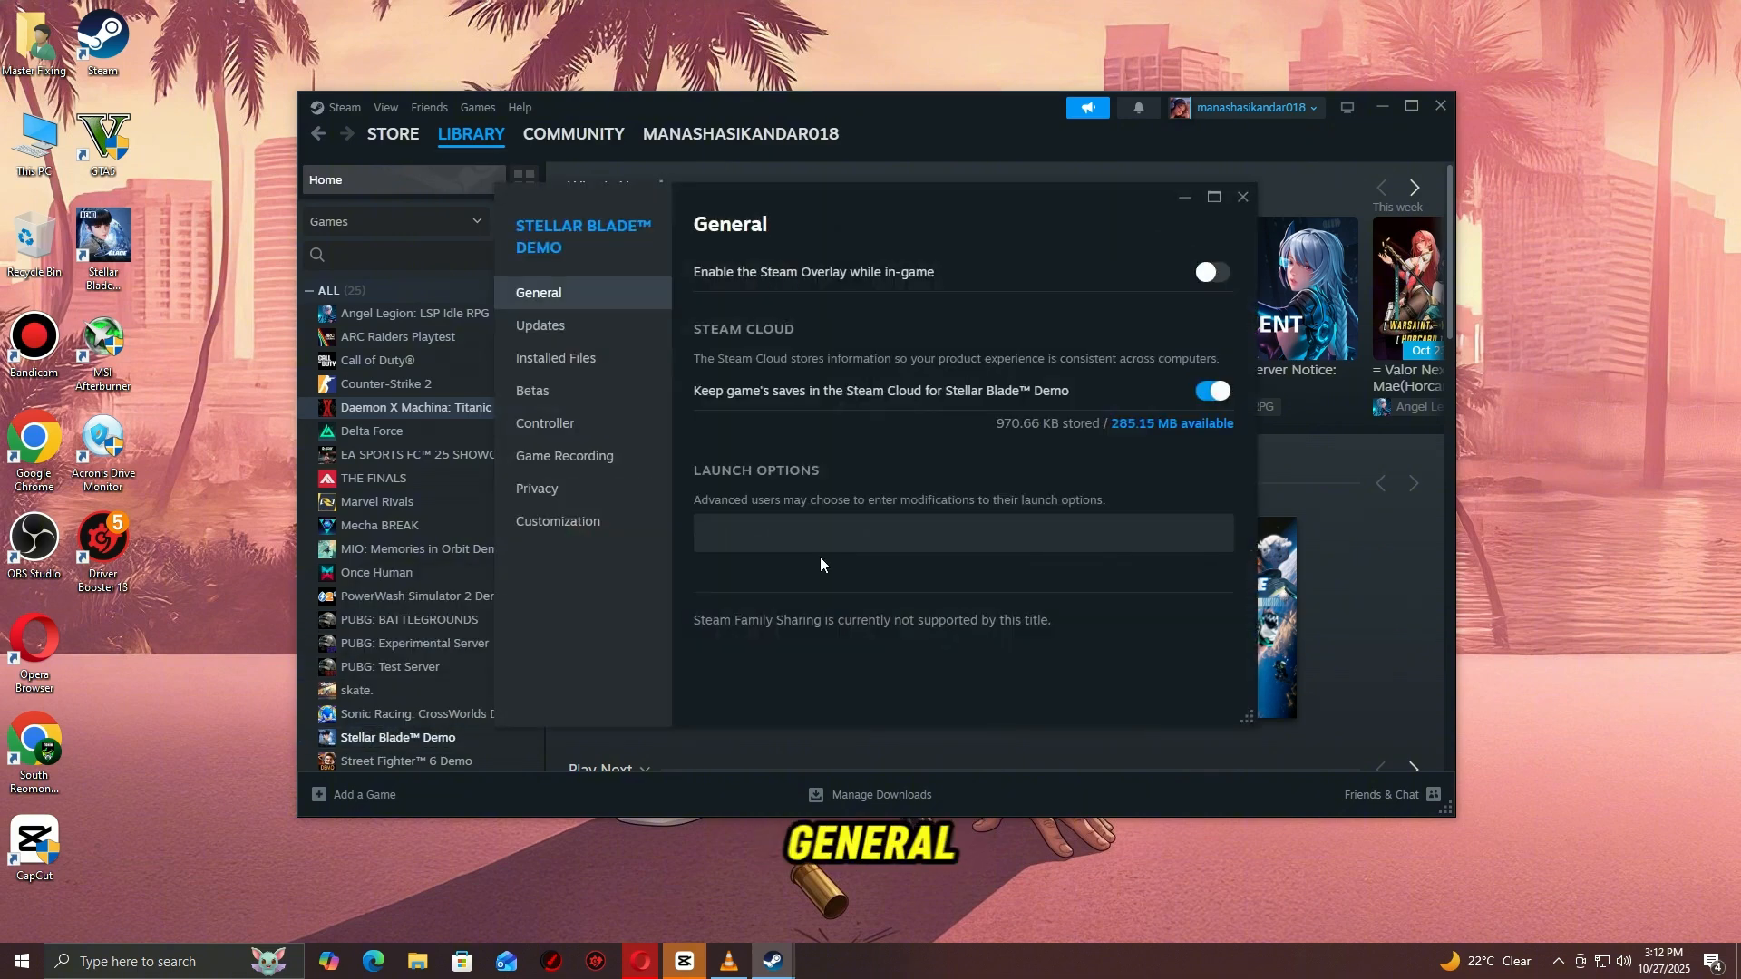
Step: Enter -dx12 in Stellar Blade Demo's Launch Options box
left_click(731, 534)
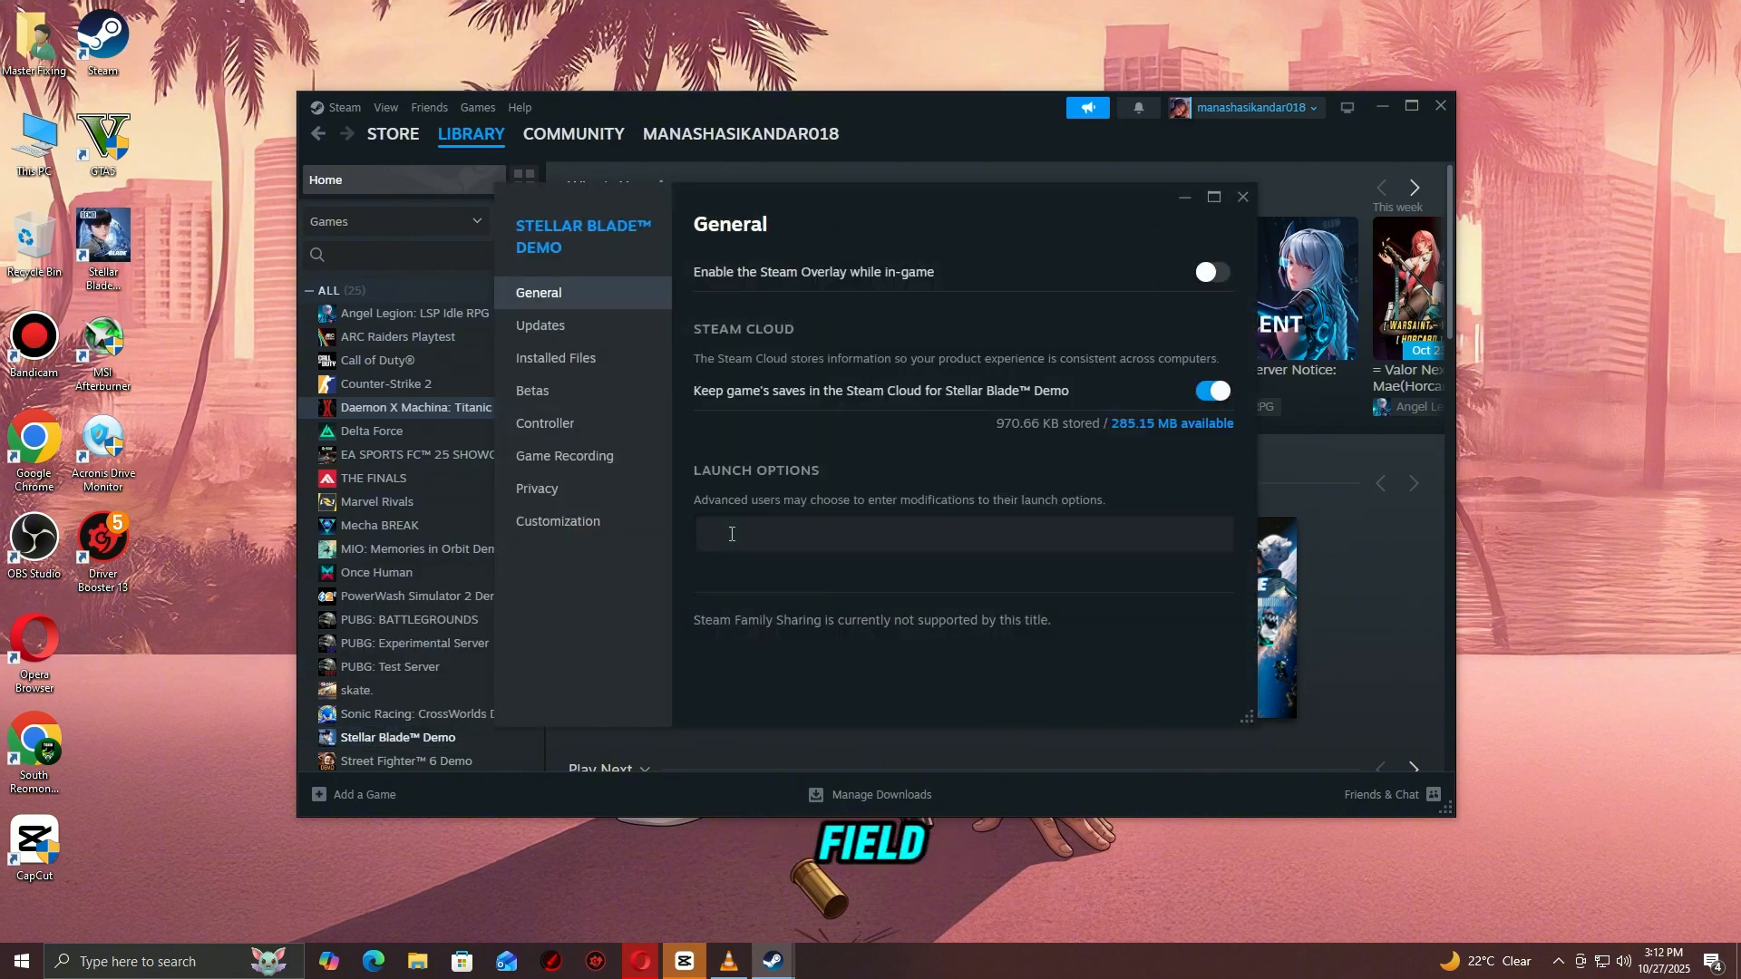
type("-dx1")
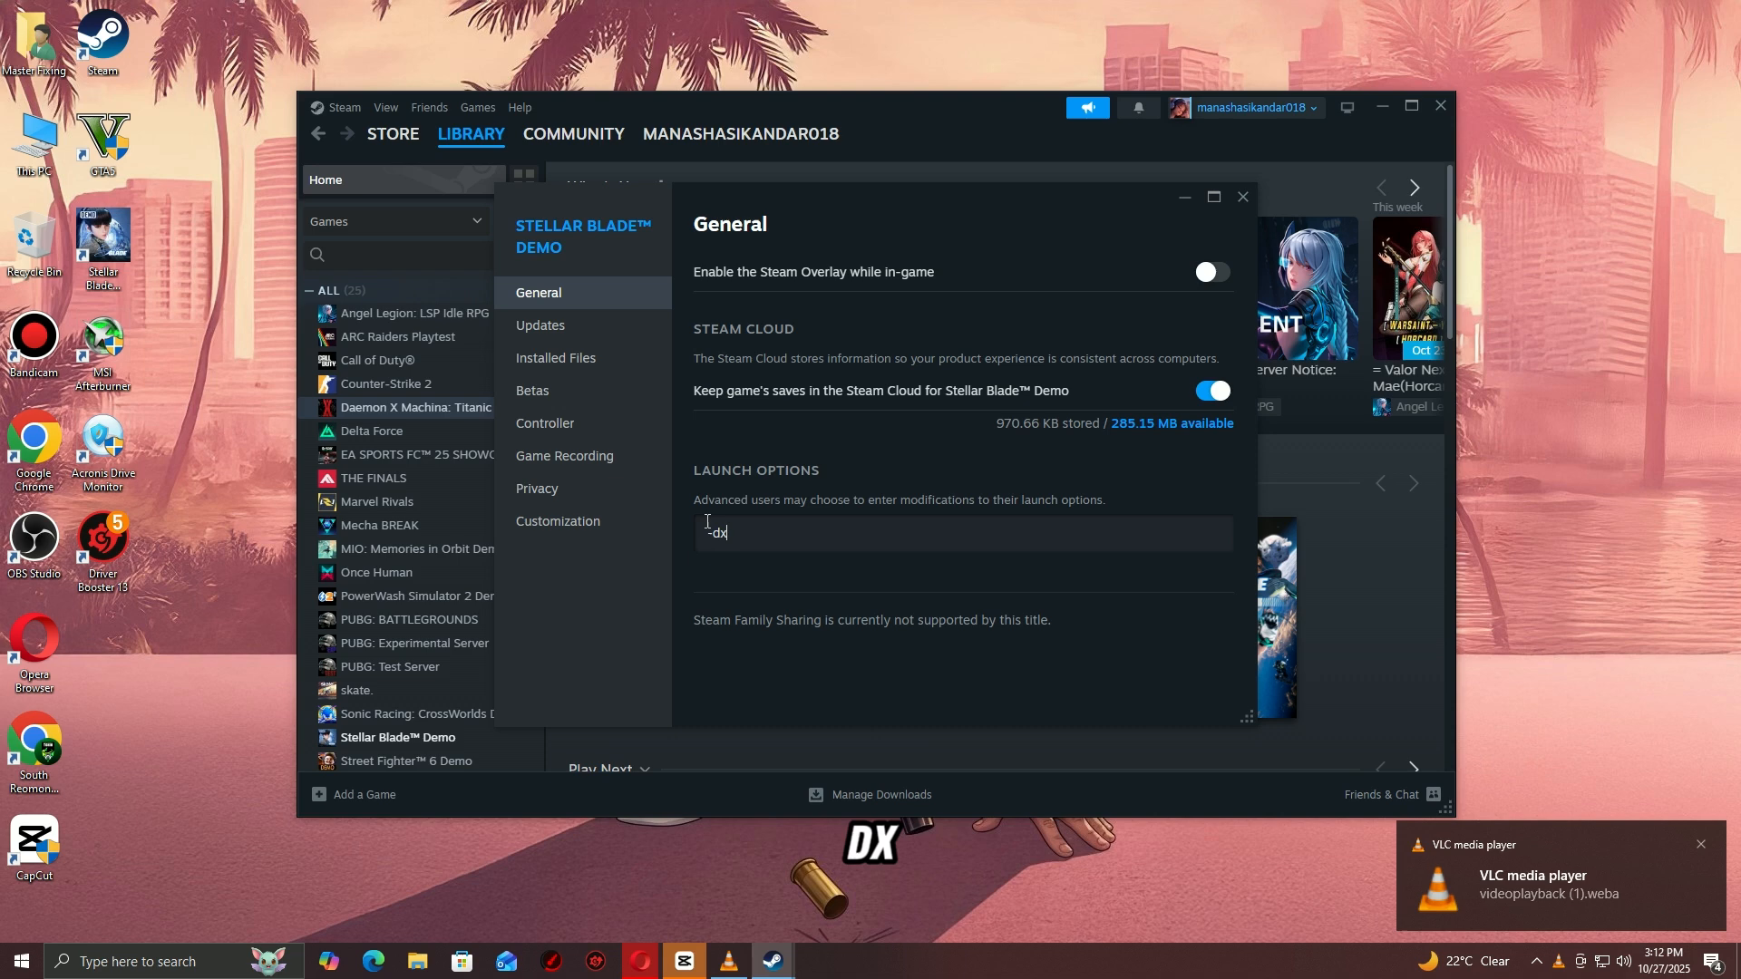
type("12")
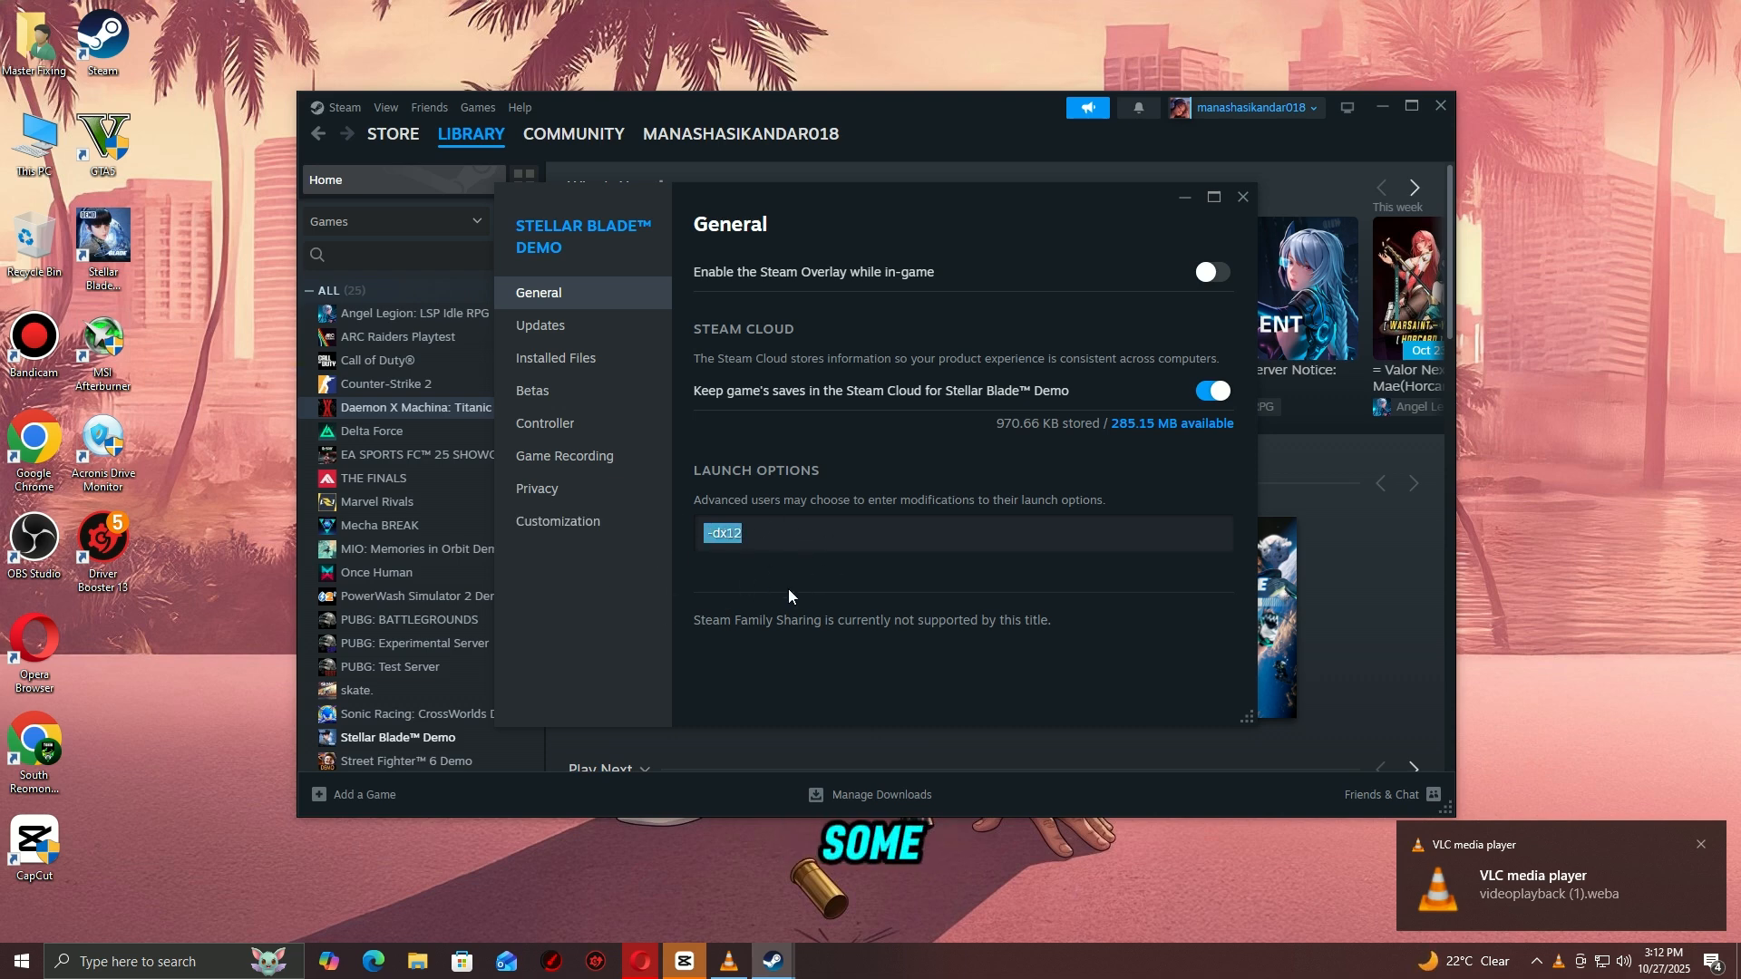
mouse_move(705, 511)
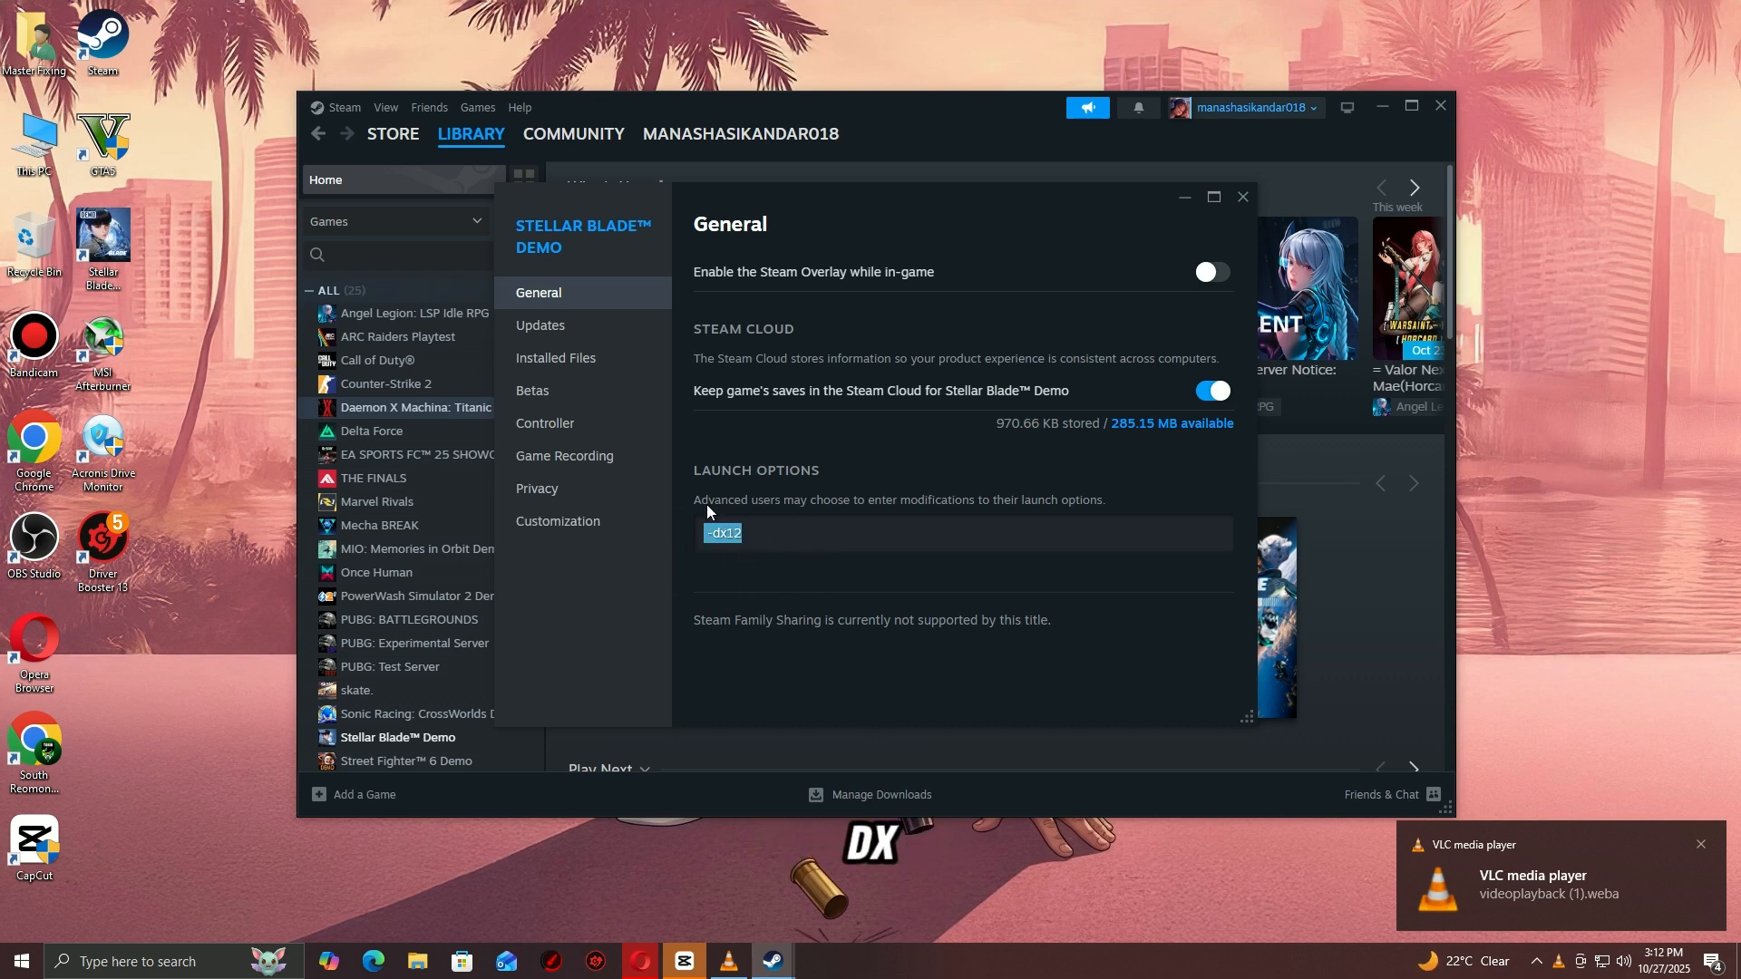